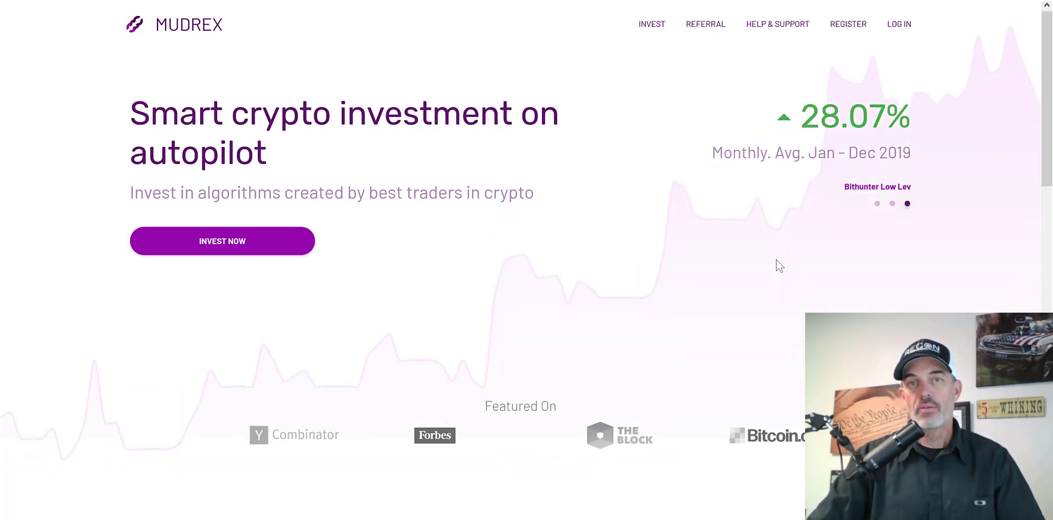
mouse_move(673, 185)
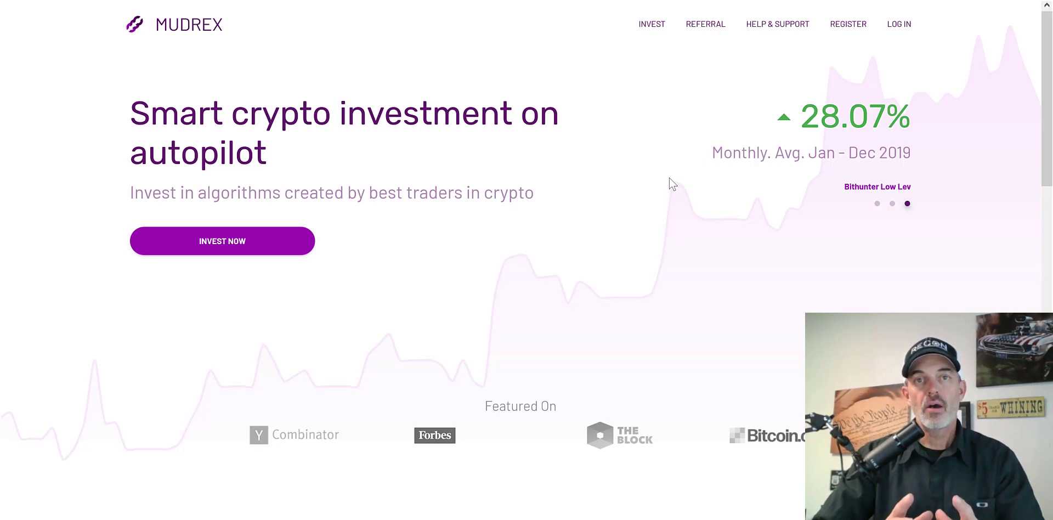
mouse_move(577, 107)
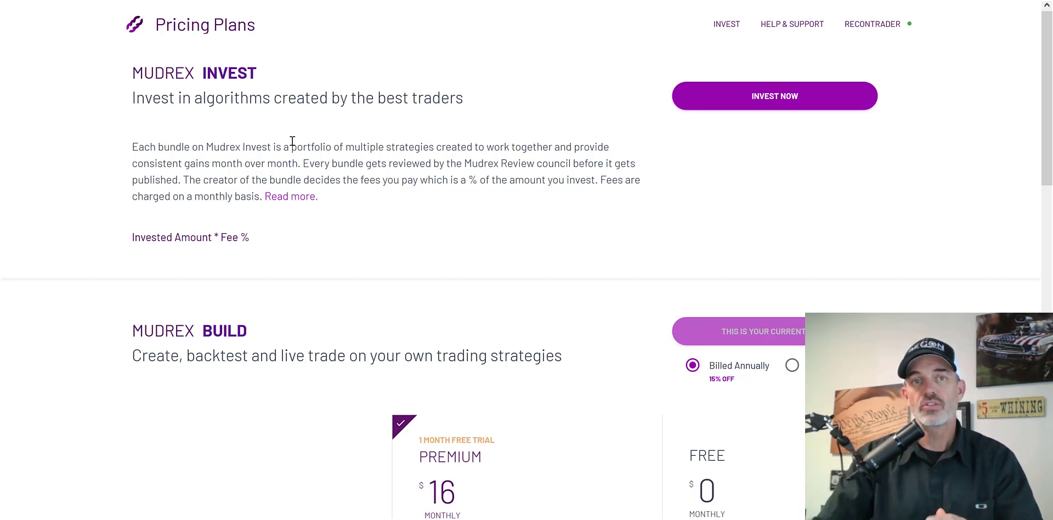
mouse_move(167, 331)
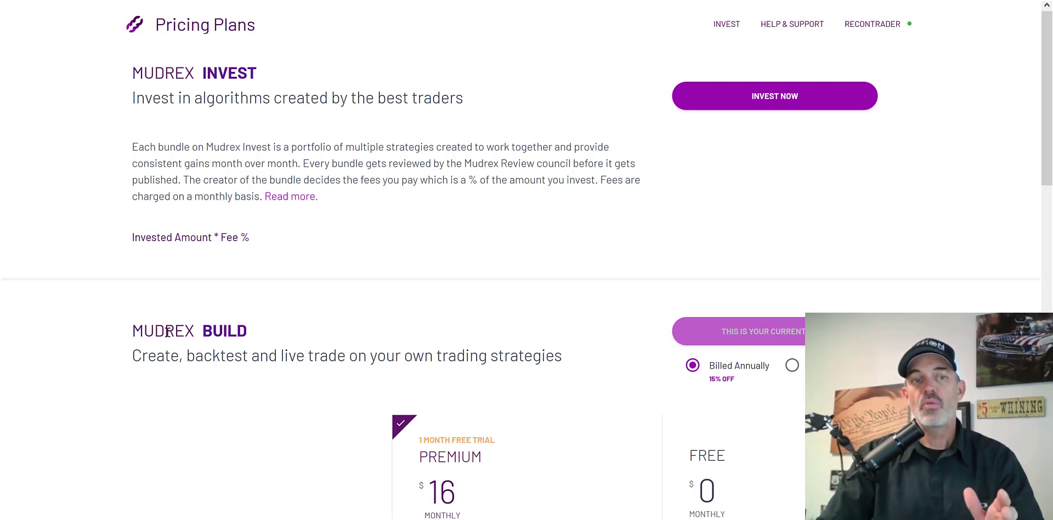
Highlight the MUDREX BUILD heading and scroll to the Premium vs Free comparison table
double_click(189, 331)
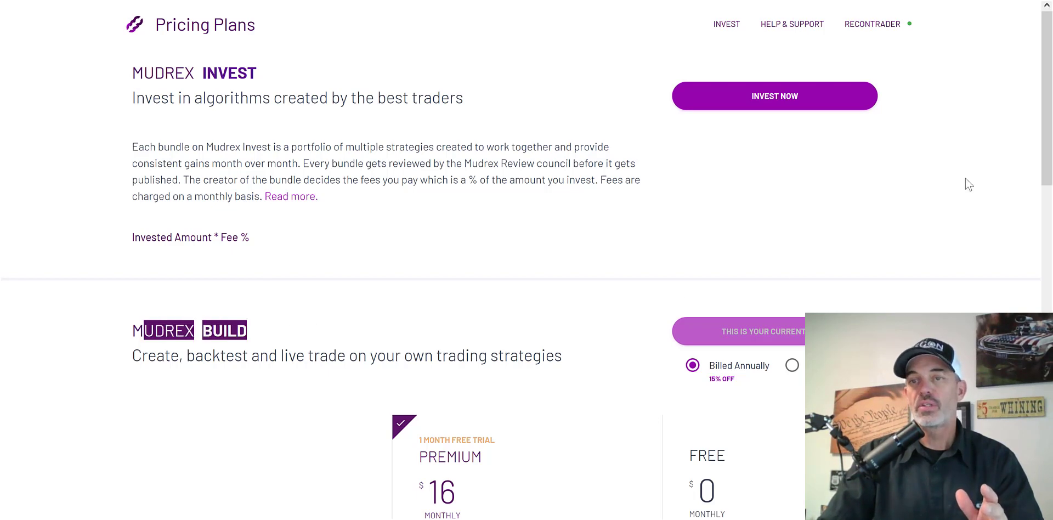
scroll("down", 3)
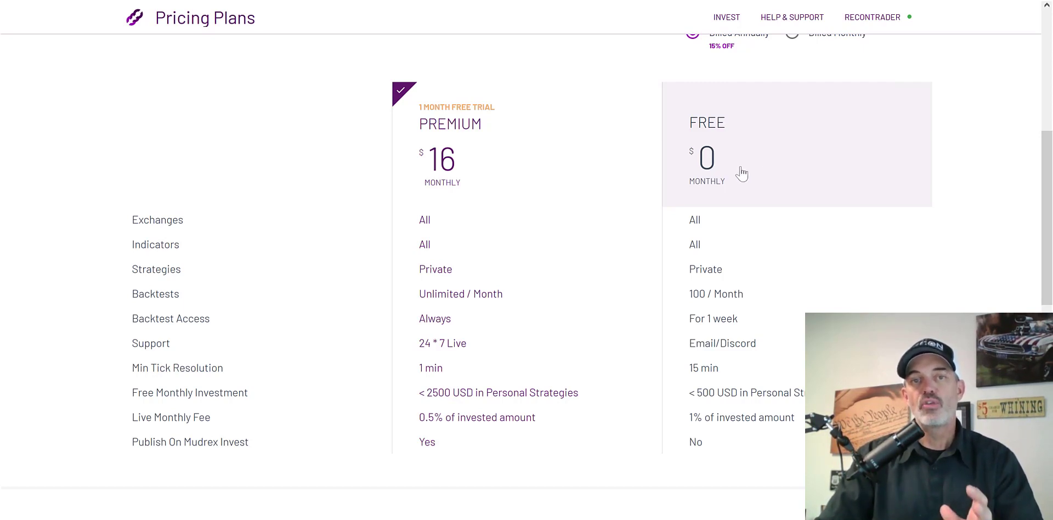
mouse_move(450, 166)
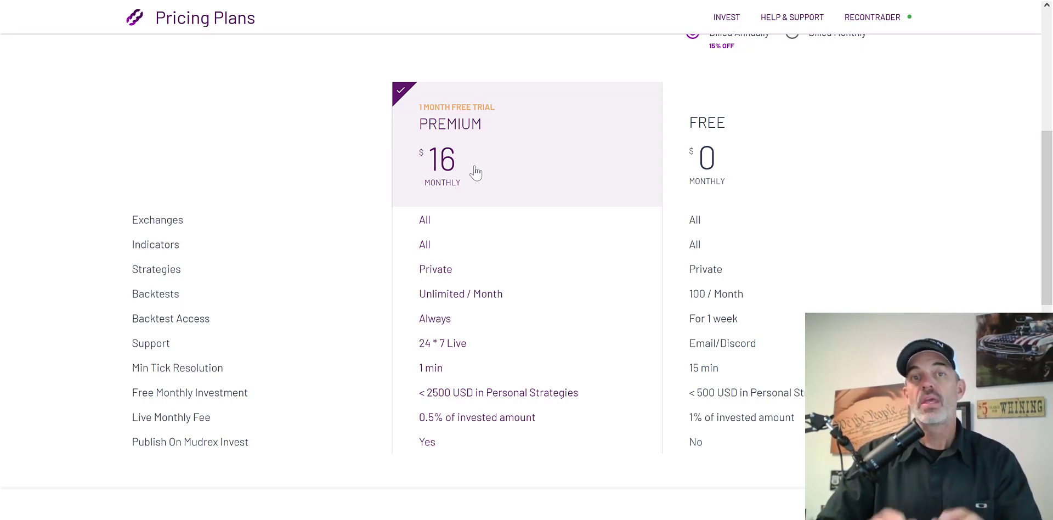
mouse_move(471, 168)
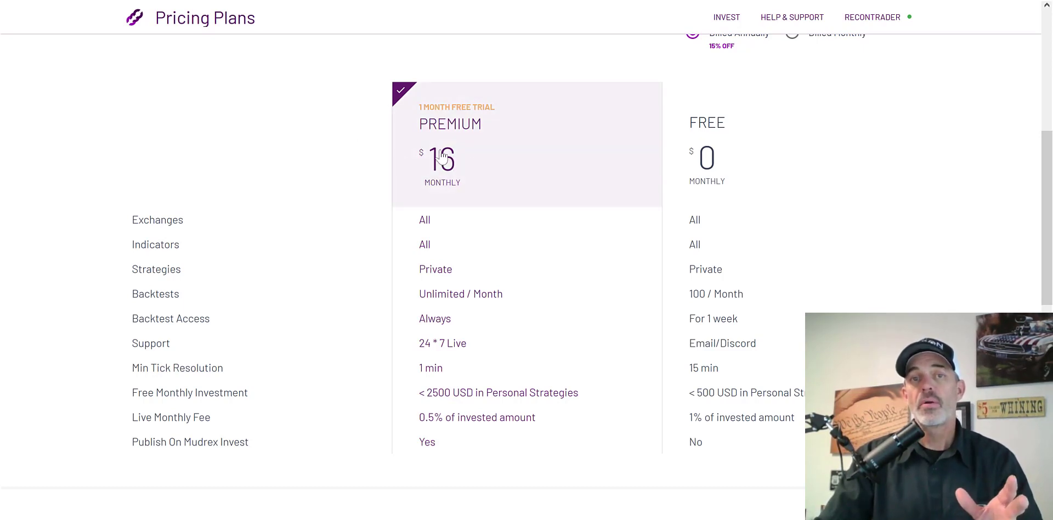
mouse_move(577, 183)
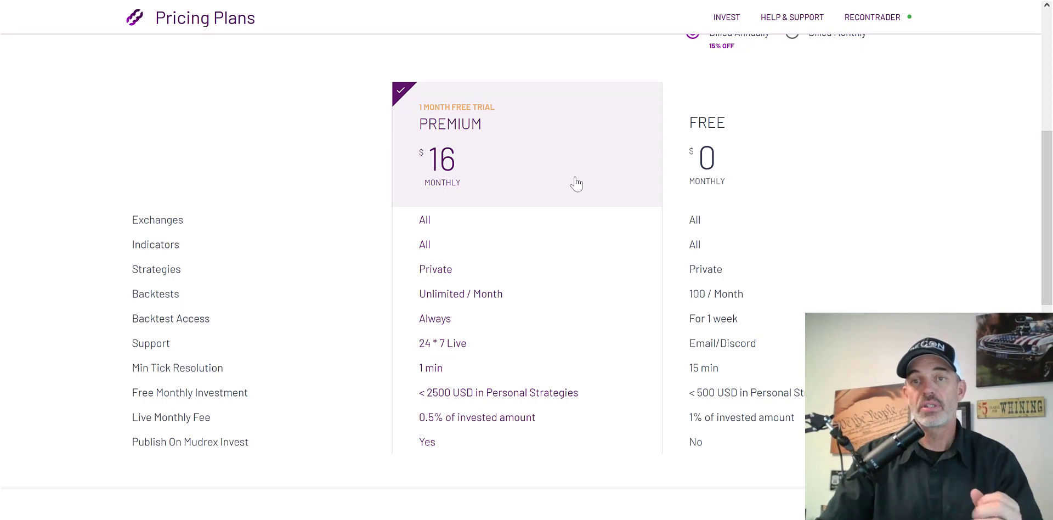
mouse_move(433, 61)
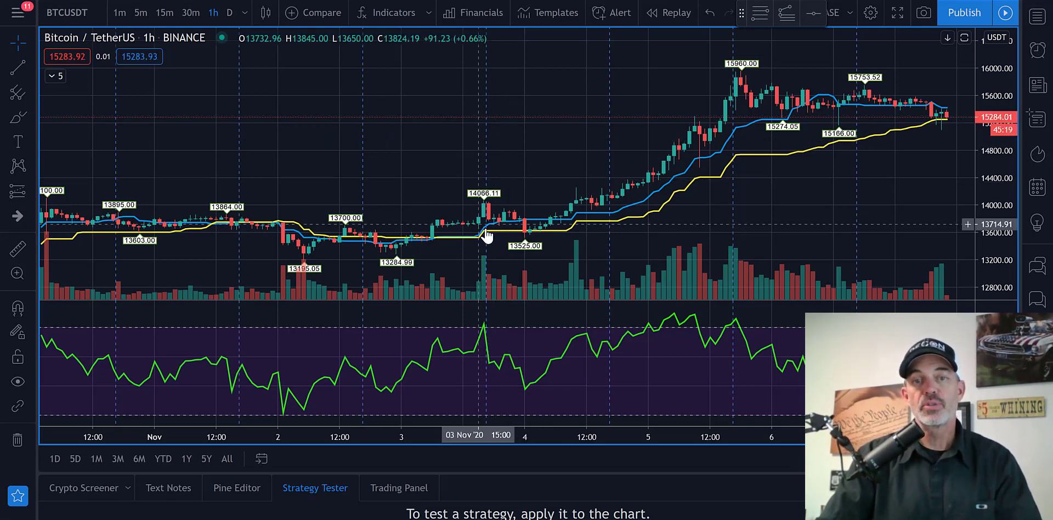
mouse_move(584, 222)
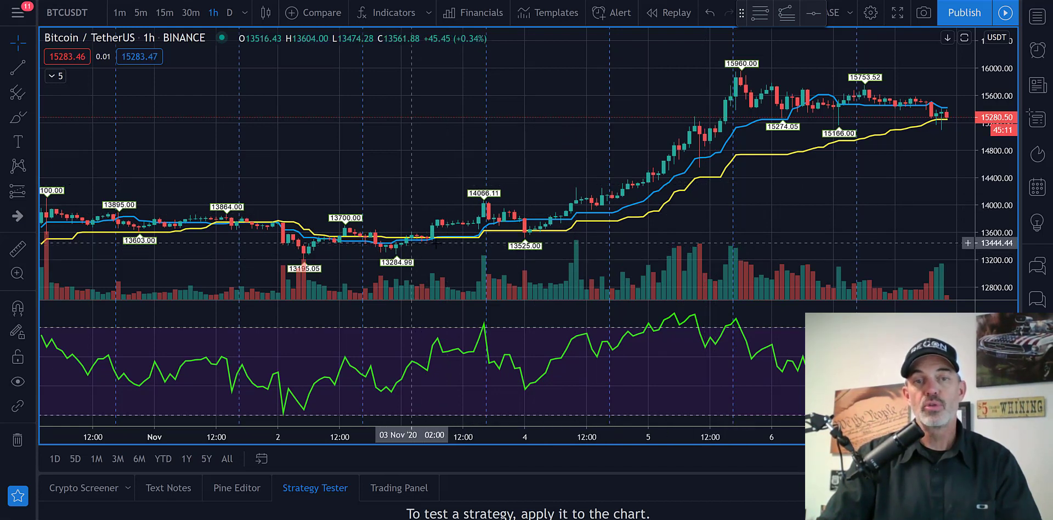
mouse_move(492, 228)
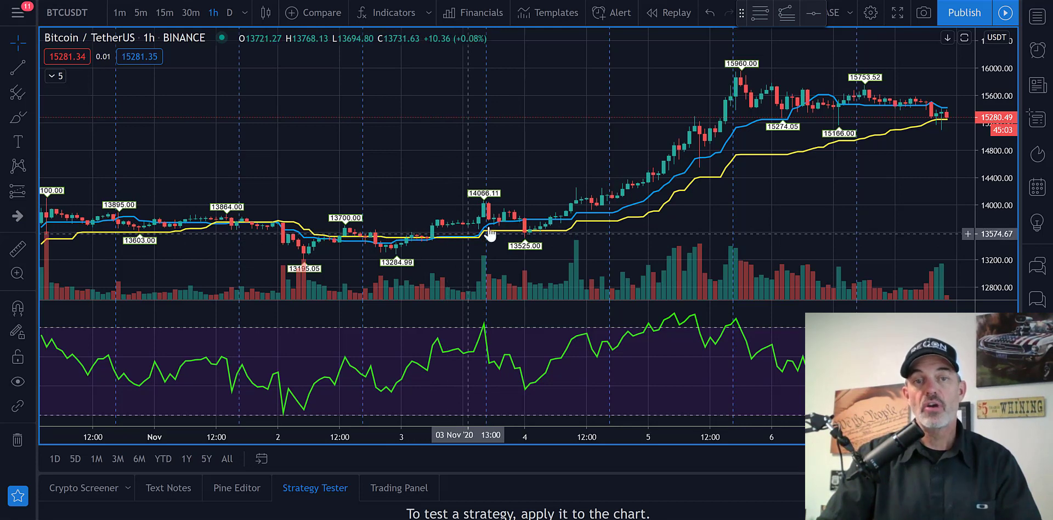
mouse_move(476, 240)
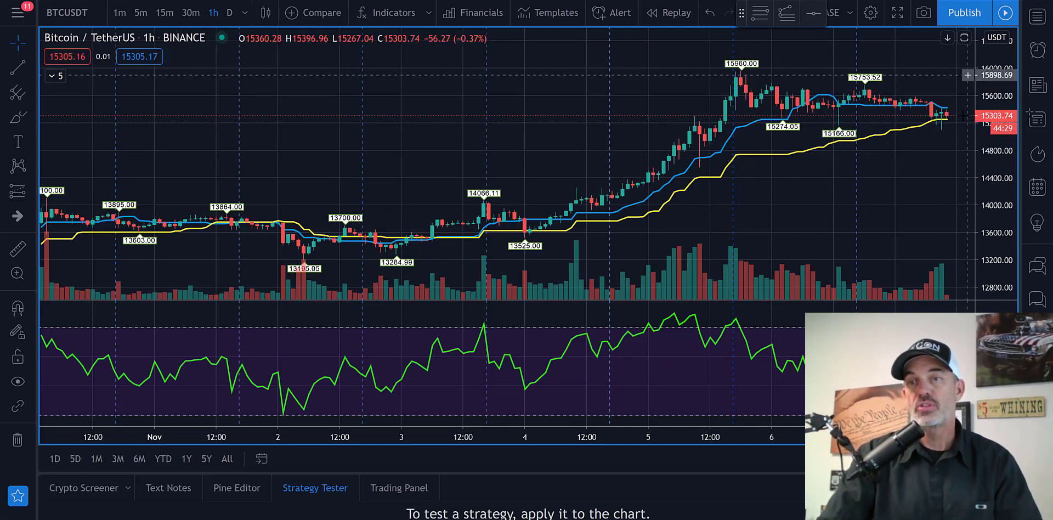
mouse_move(904, 109)
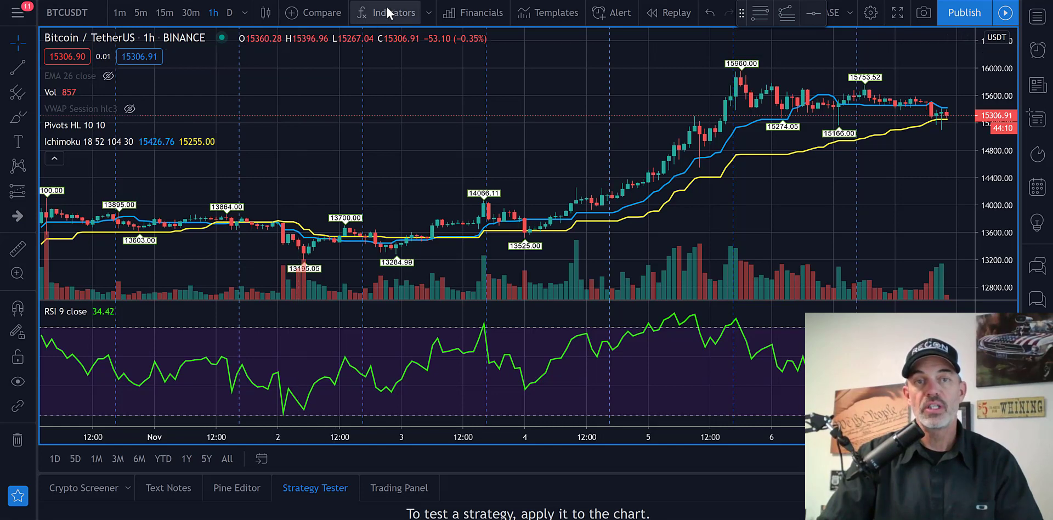
mouse_move(386, 12)
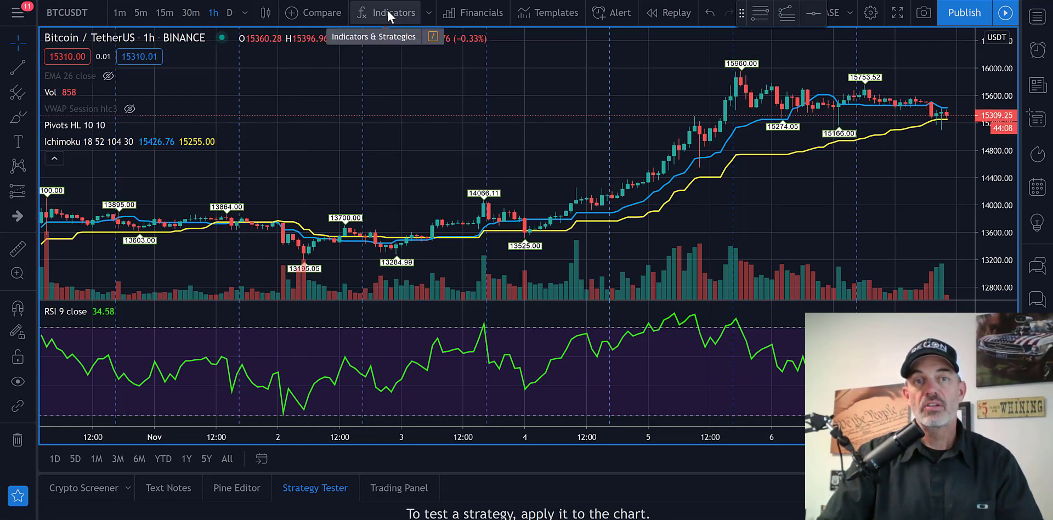
left_click(392, 12)
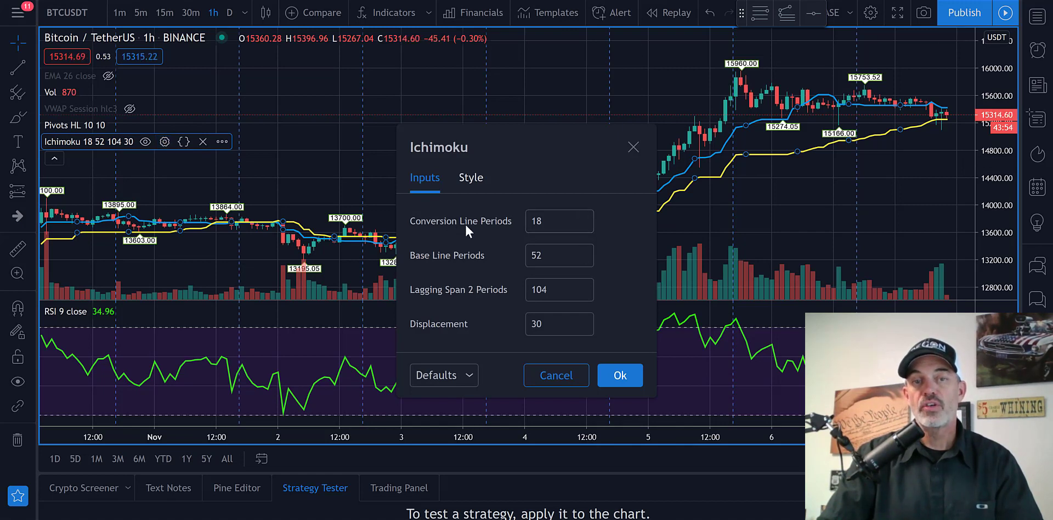
mouse_move(429, 262)
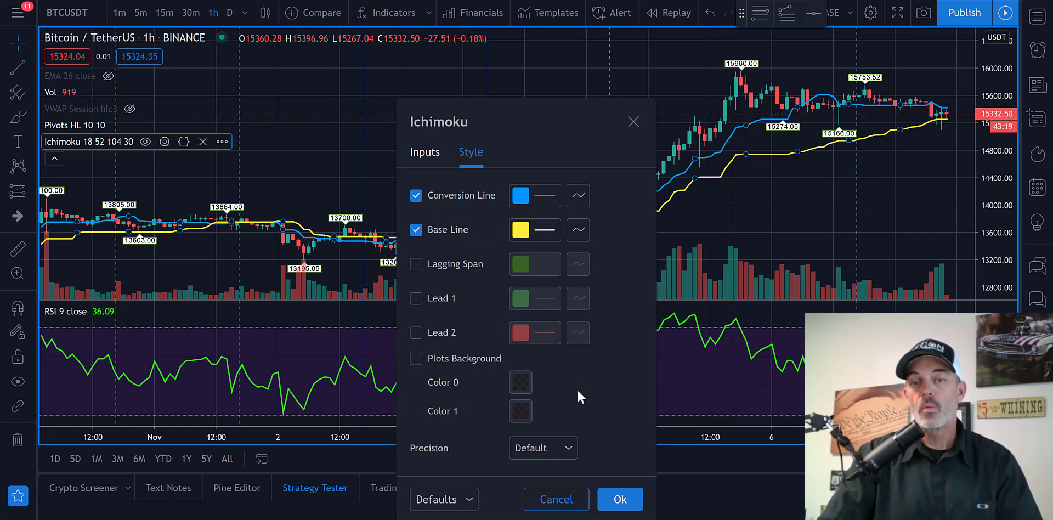
left_click(619, 499)
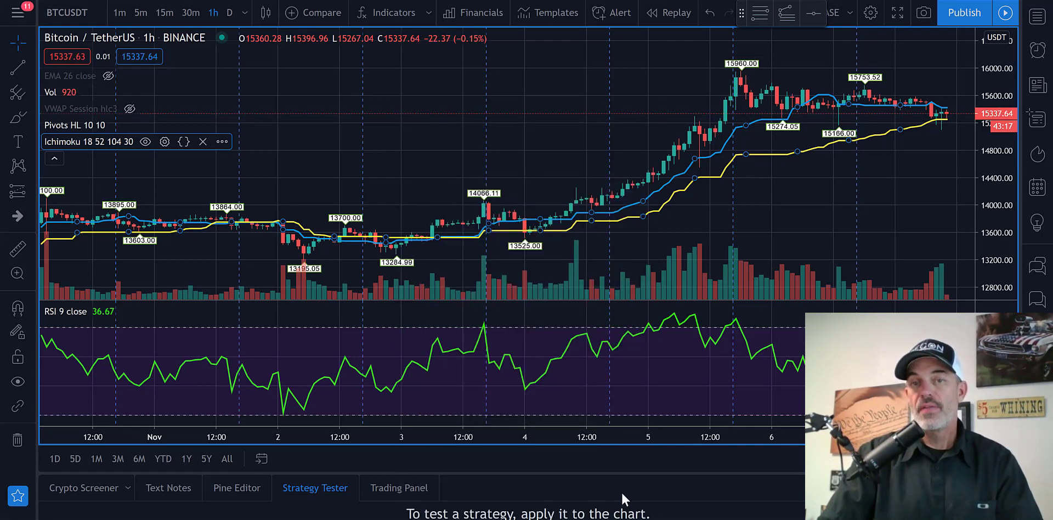
mouse_move(823, 153)
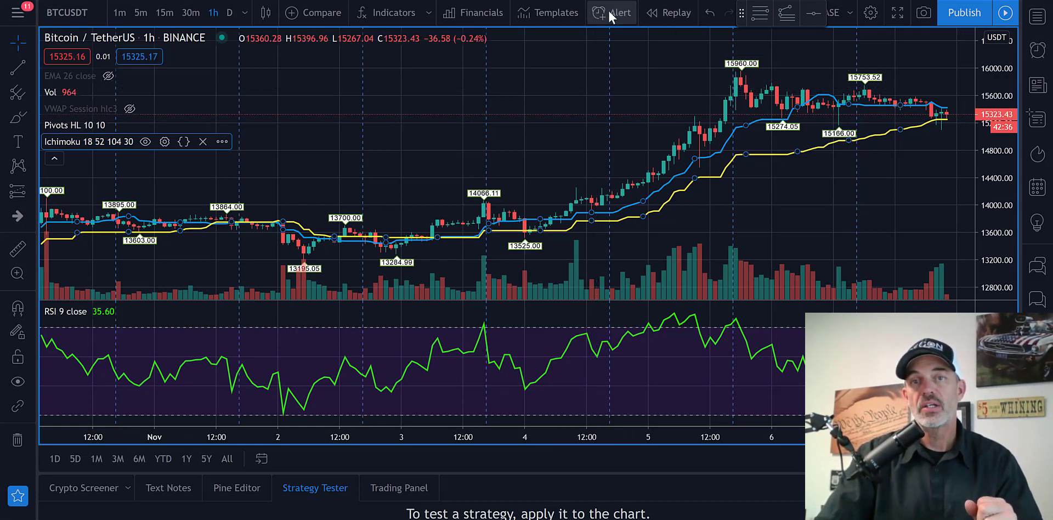
Switch to the Mudrex tab showing the My Strategies list
left_click(611, 12)
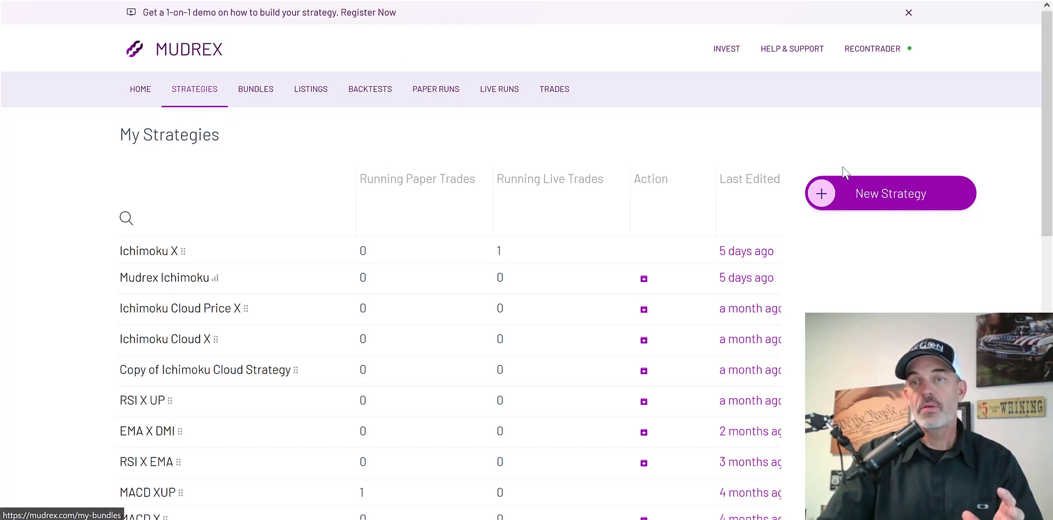
Start a new external-signal strategy named 'TV ICHI'
left_click(889, 193)
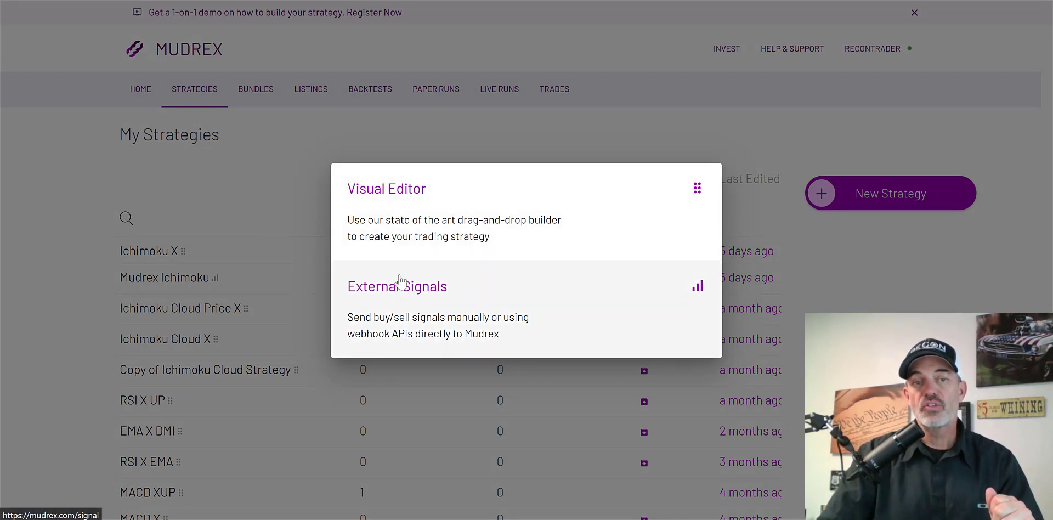
left_click(397, 286)
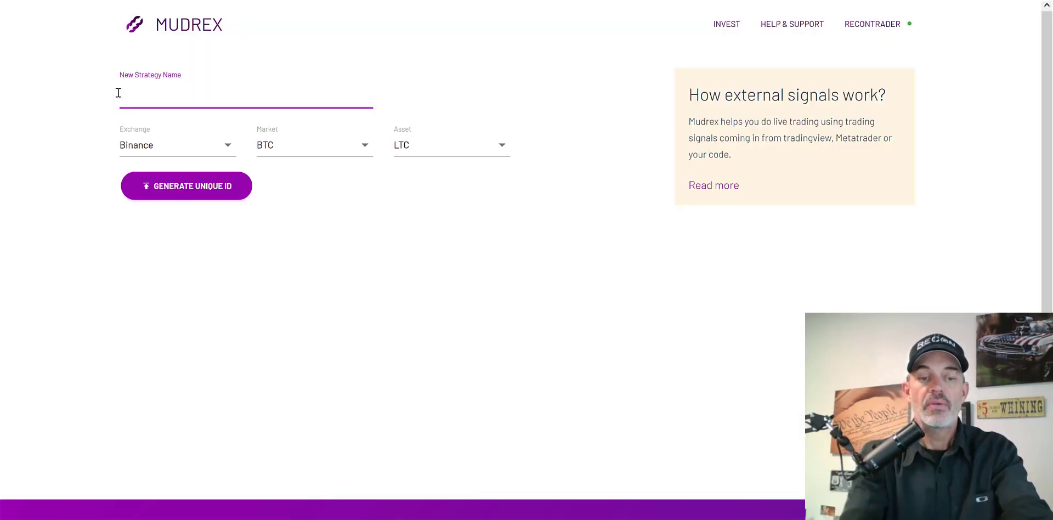
type("T")
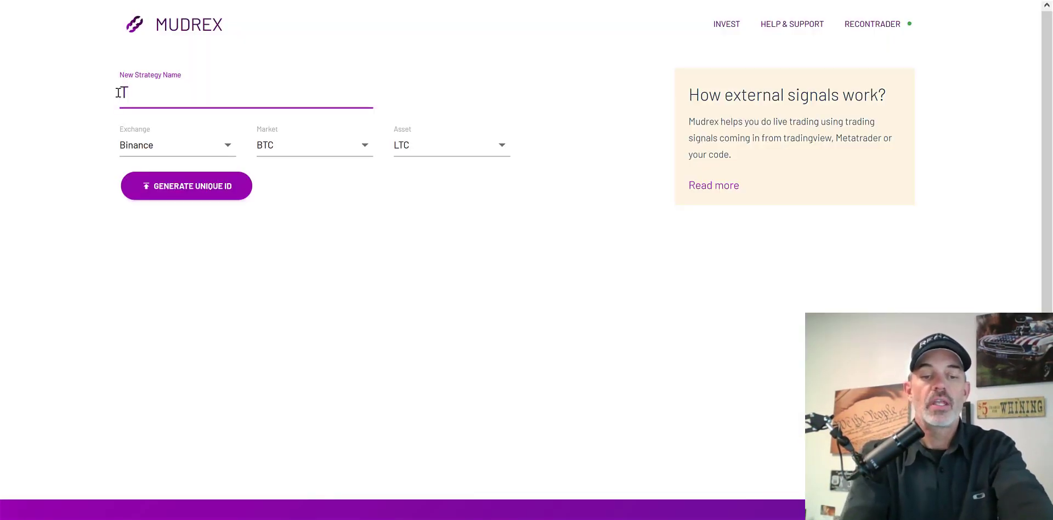
type("V")
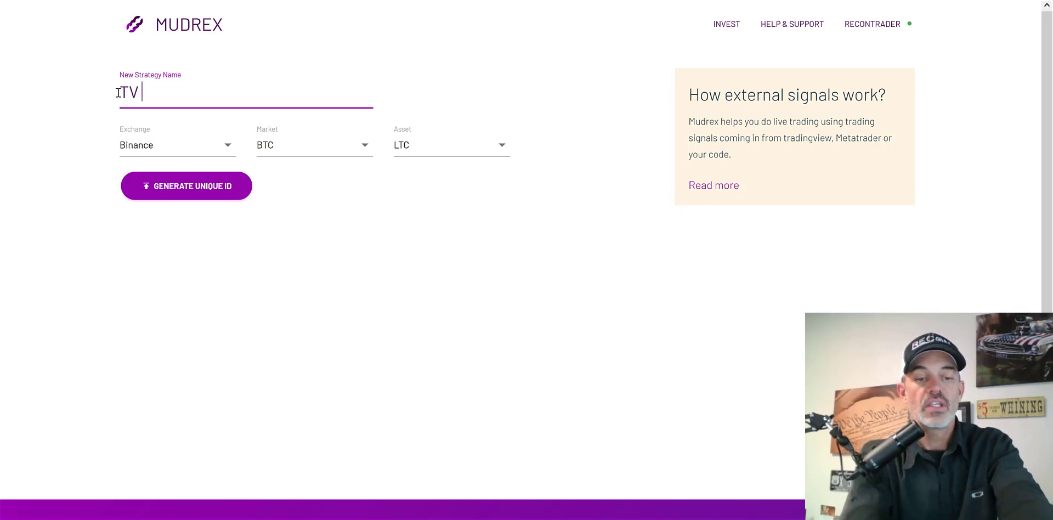
type("ICHI")
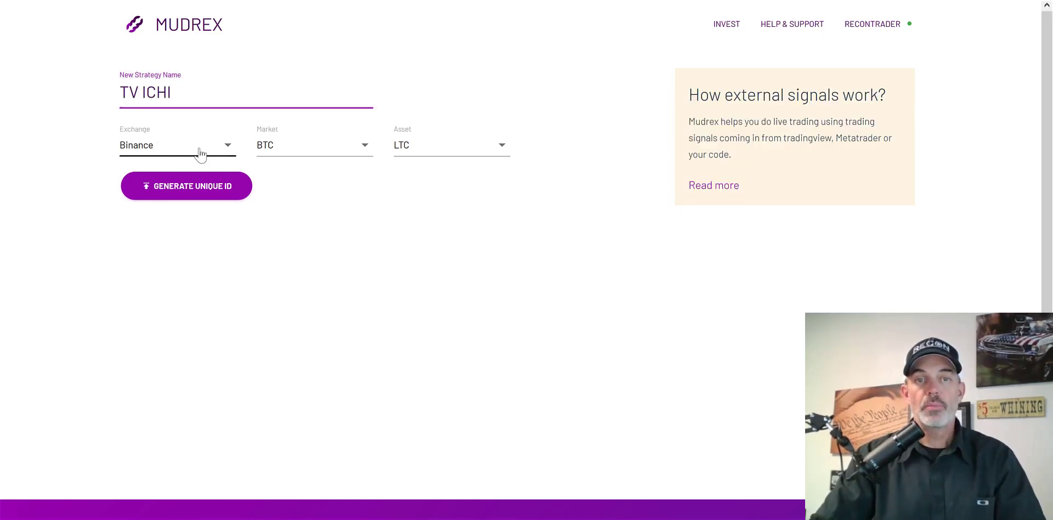
Set the strategy's market to USDT and its traded asset to BTC
left_click(312, 146)
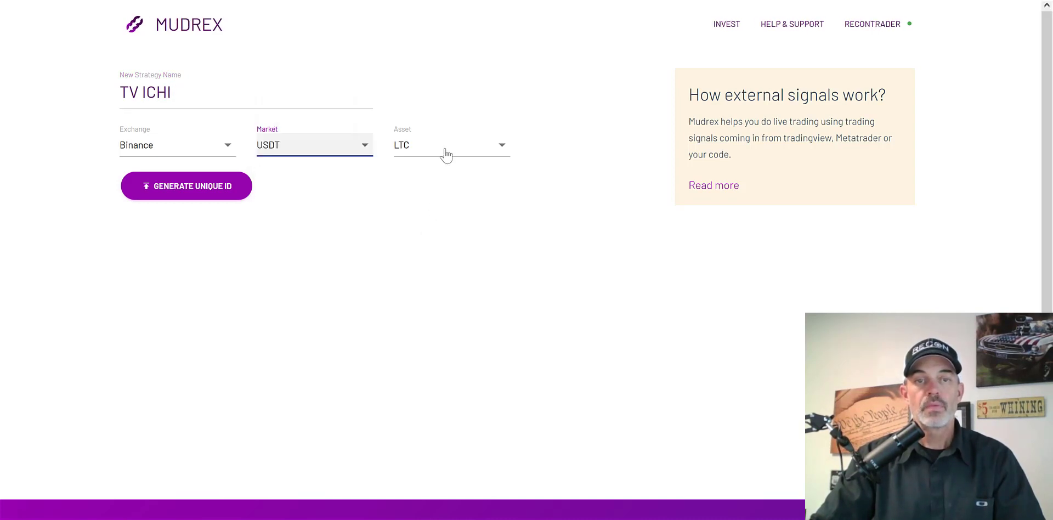
left_click(449, 144)
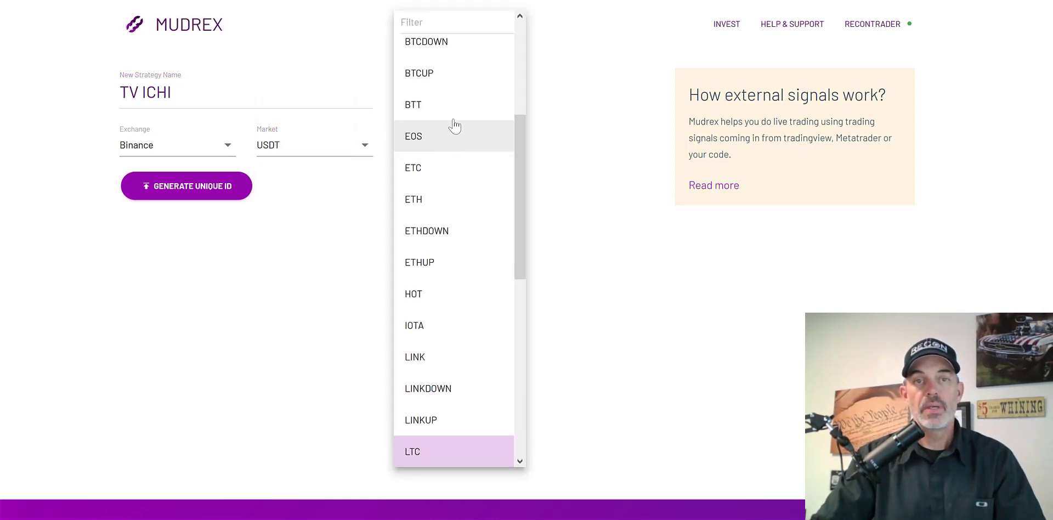
scroll("up", 3)
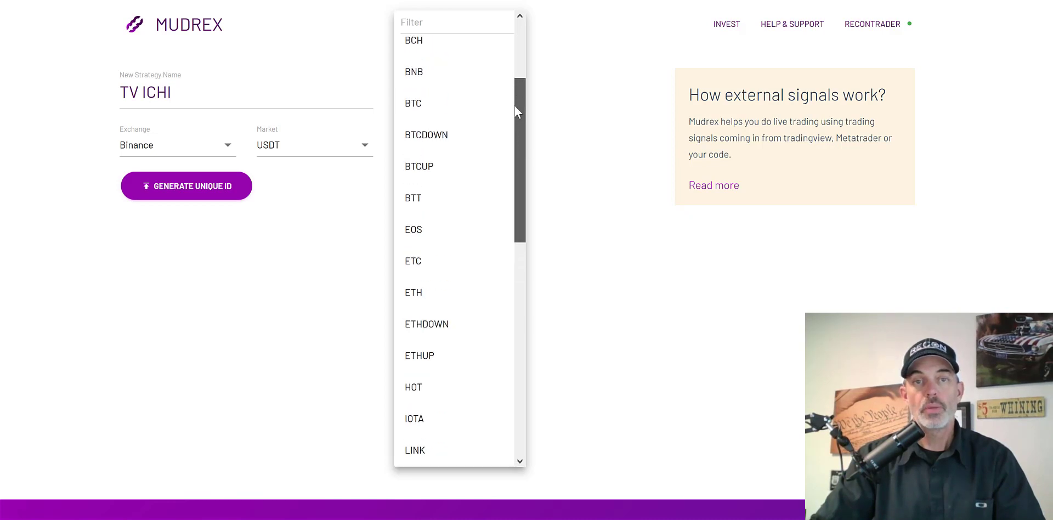
left_click(413, 102)
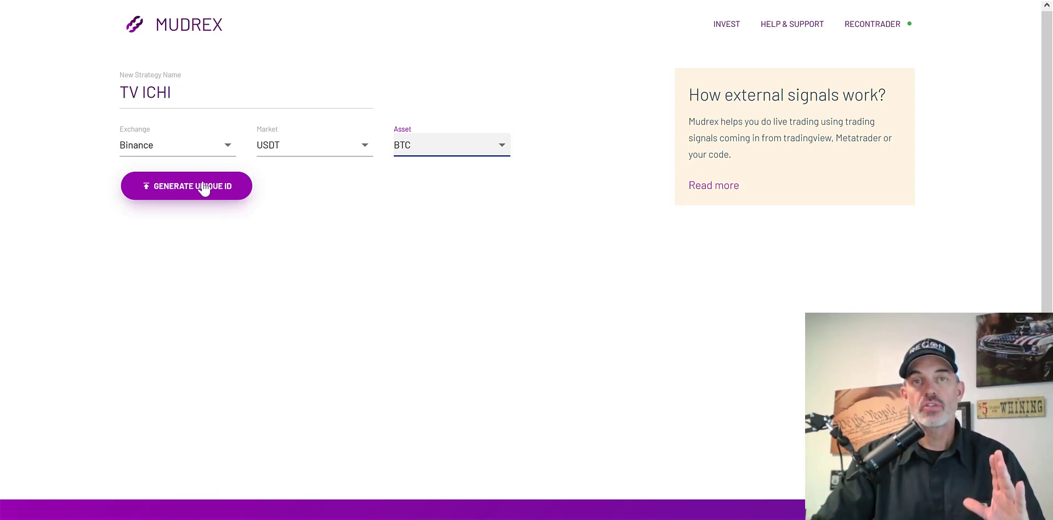
Generate the TV ICHI unique ID, then copy the signals webhook URL
left_click(186, 185)
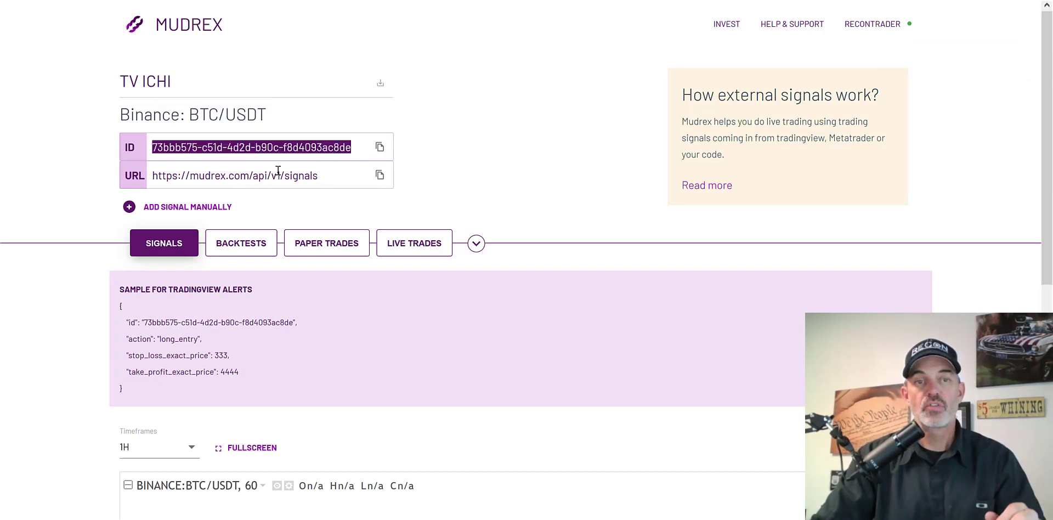
mouse_move(326, 180)
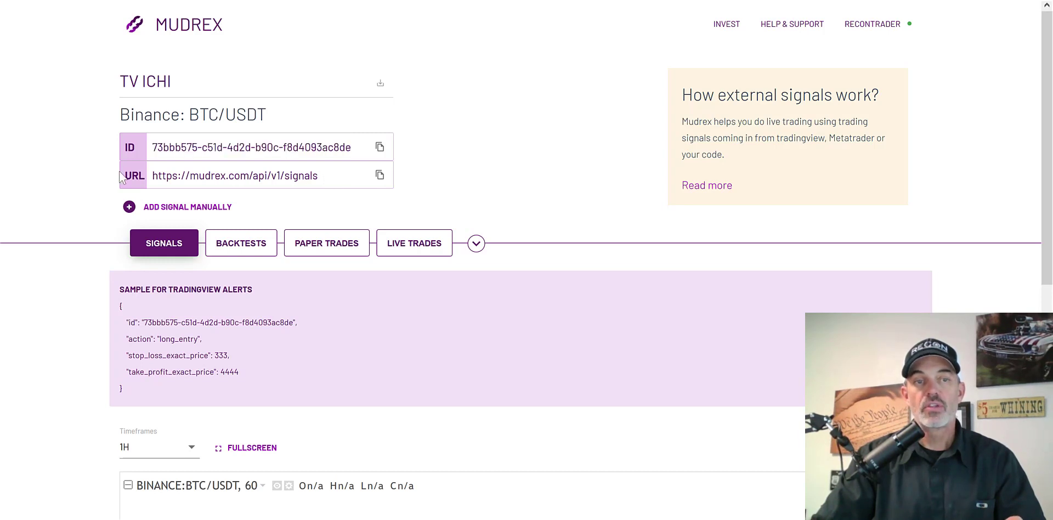
mouse_move(379, 176)
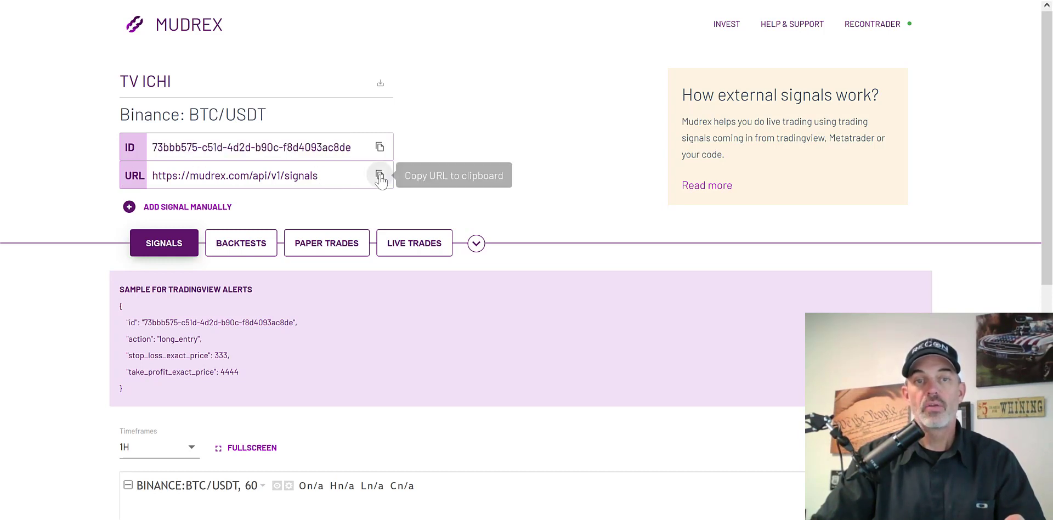
left_click(379, 176)
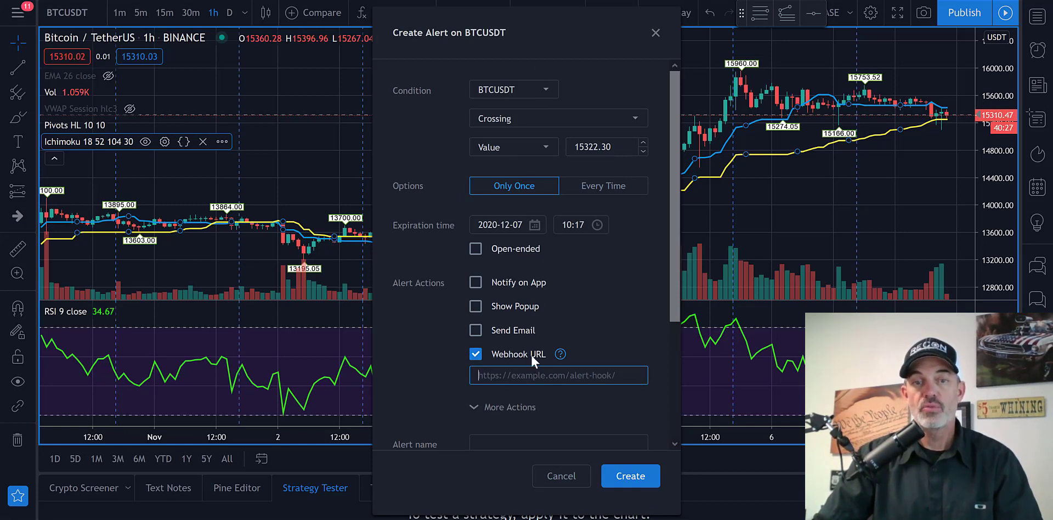
Paste the copied Mudrex signals URL into the alert's Webhook URL box
right_click(558, 374)
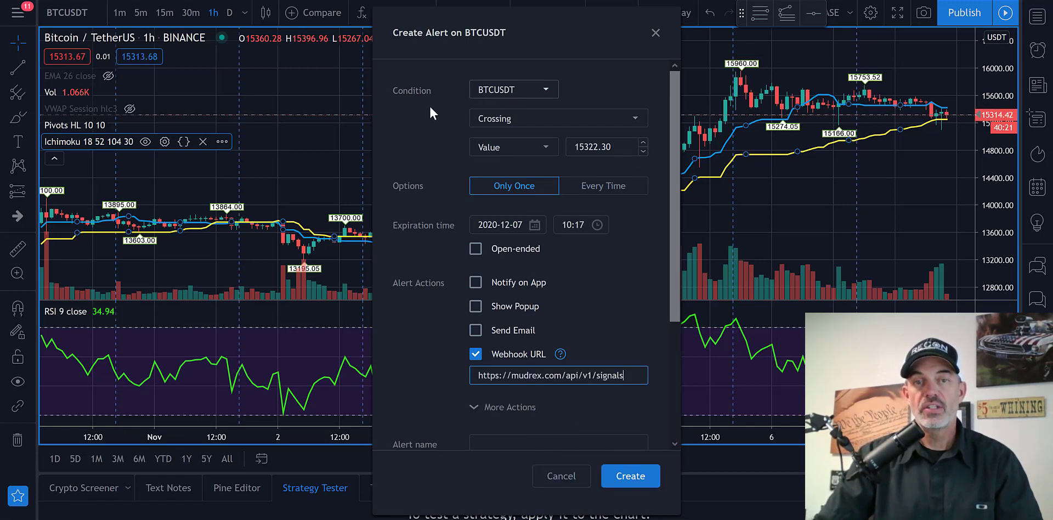
Set the condition to Ichimoku Conversion Line crossing up Base Line, and select the default message
left_click(514, 89)
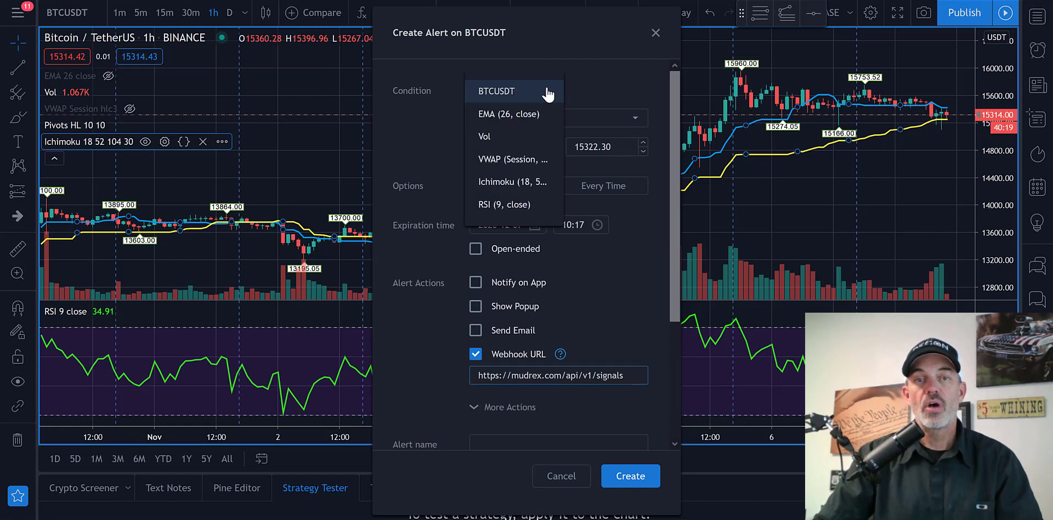
mouse_move(512, 182)
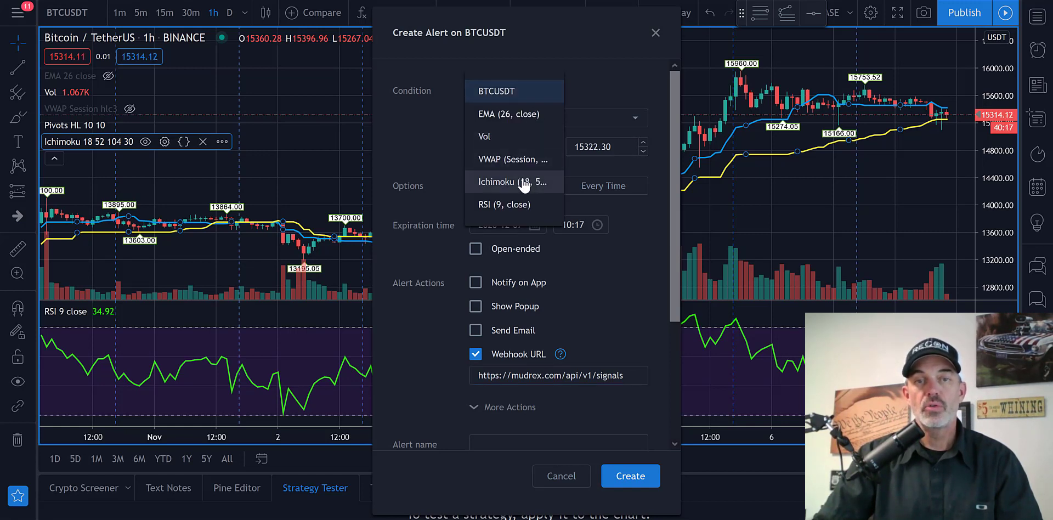
left_click(507, 182)
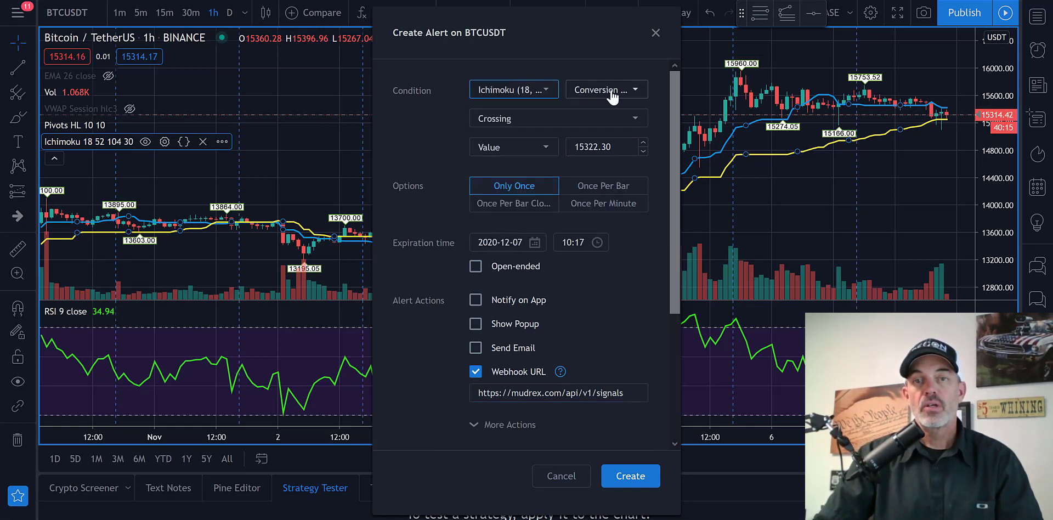
left_click(557, 119)
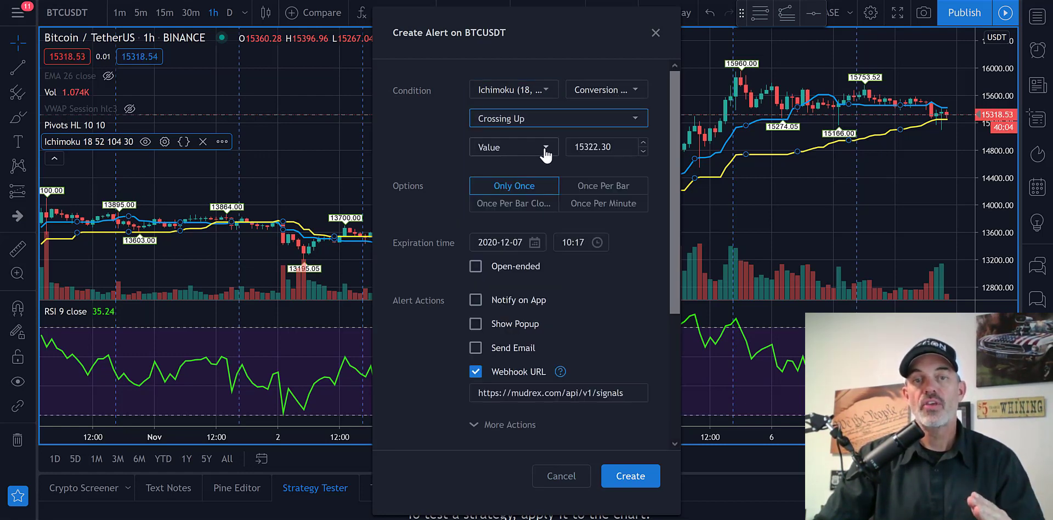
left_click(514, 147)
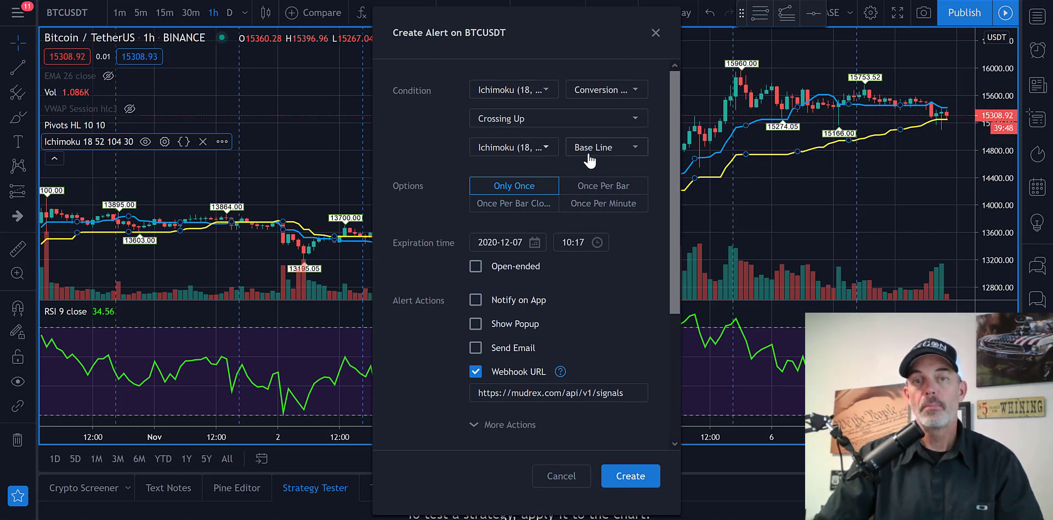
scroll("down", 3)
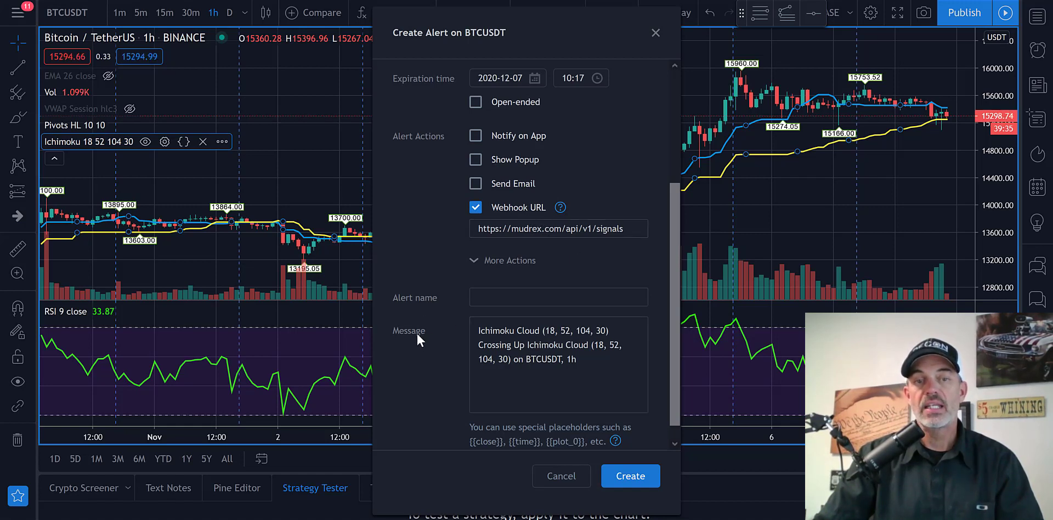
triple_click(557, 343)
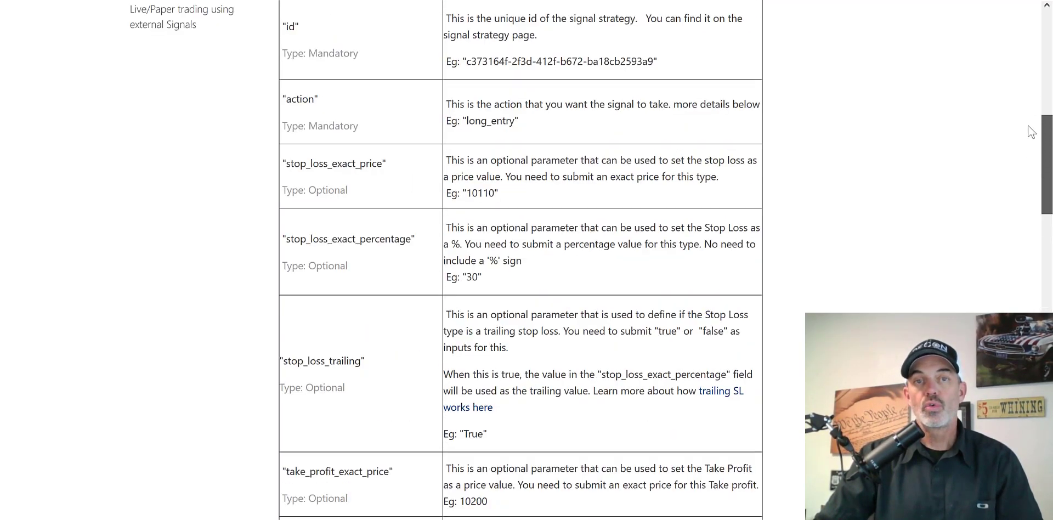
Scroll the Mudrex help page to the action values table and select the sample JSON message
scroll("up", 3)
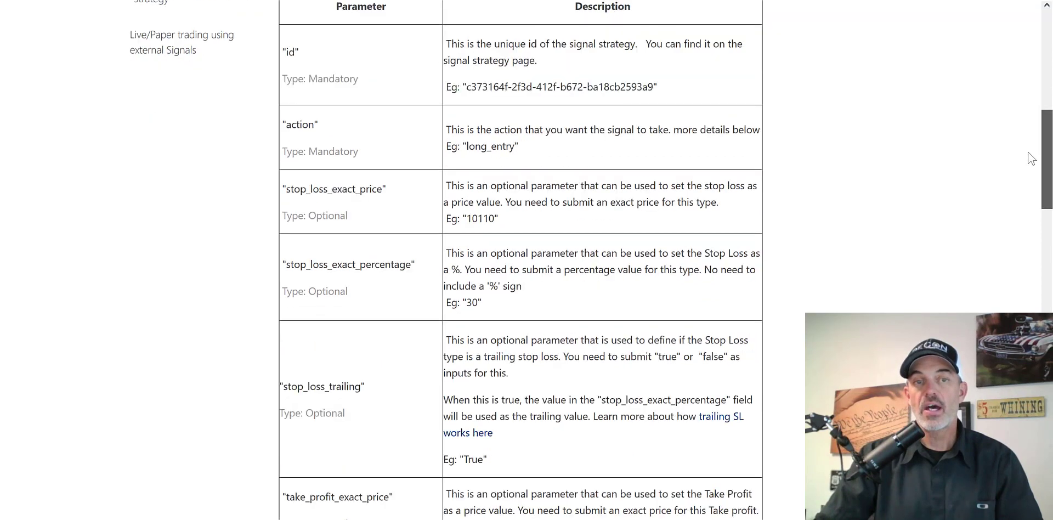
scroll("down", 3)
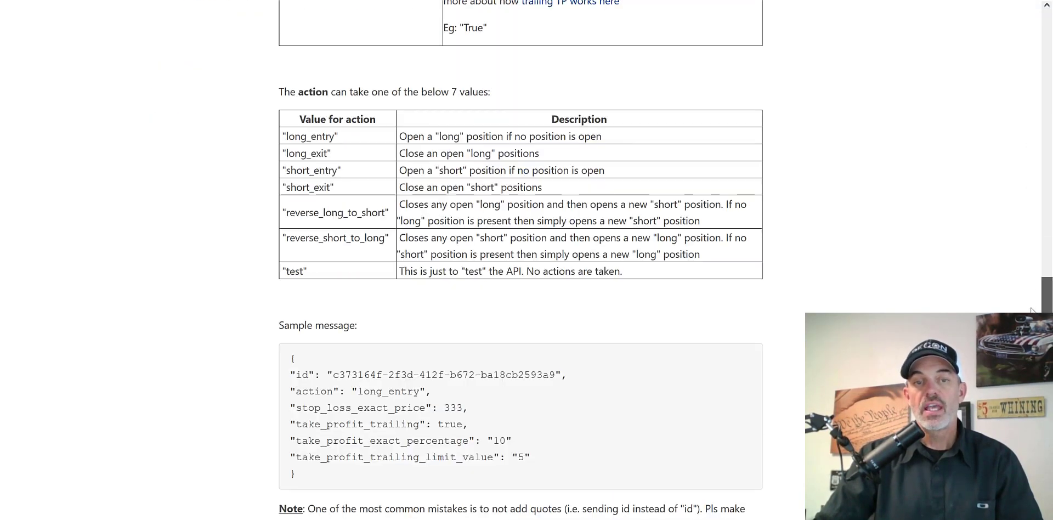
scroll("down", 3)
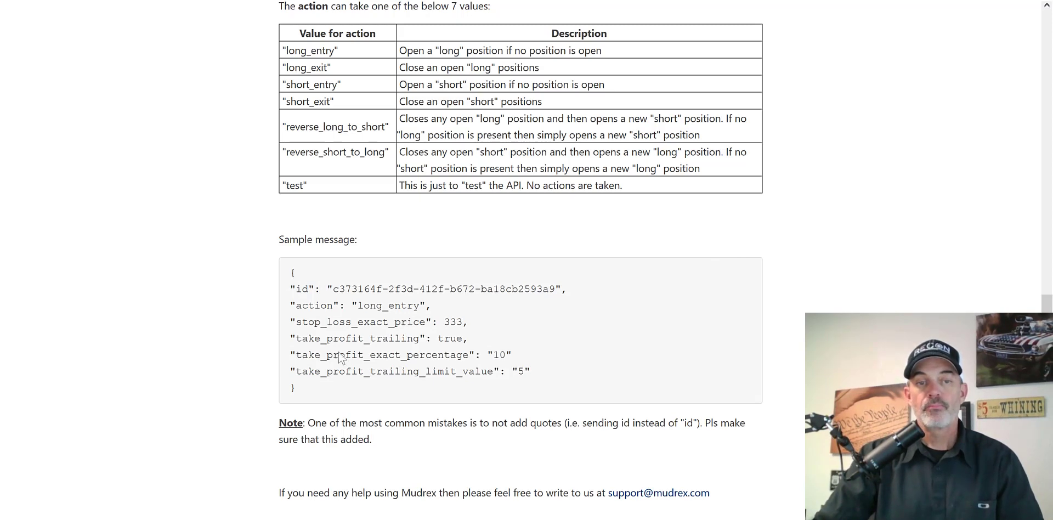
left_click_drag(293, 272, 296, 390)
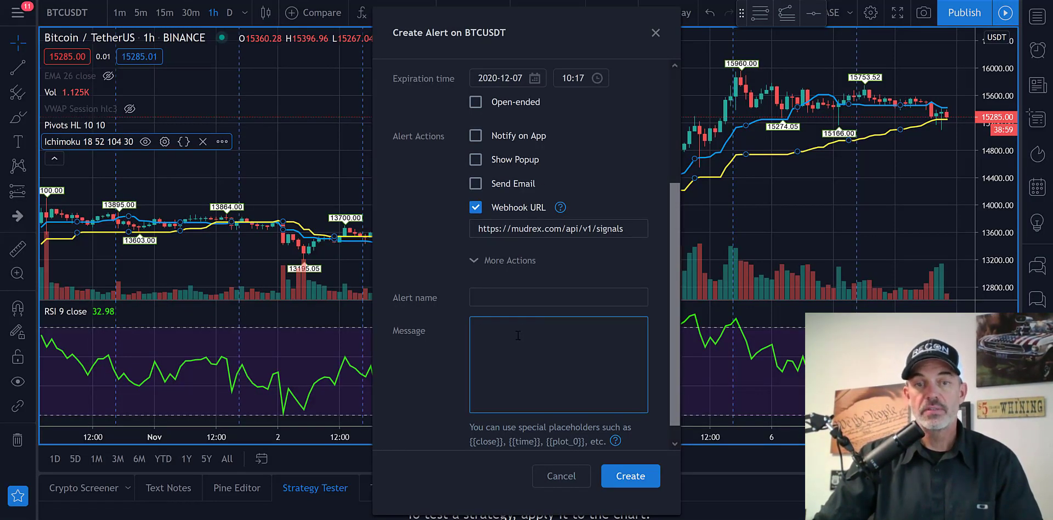
Enter the JSON message with TV ICHI's strategy id, long_entry action, stop loss and take profit
type("\"stop_loss_exact_price\": 333, \"take_profit_trailing\": true, \"take_profit_exact_percentage\": \"10\", \"take_profit_trailing_limit_value\": \"5\" }")
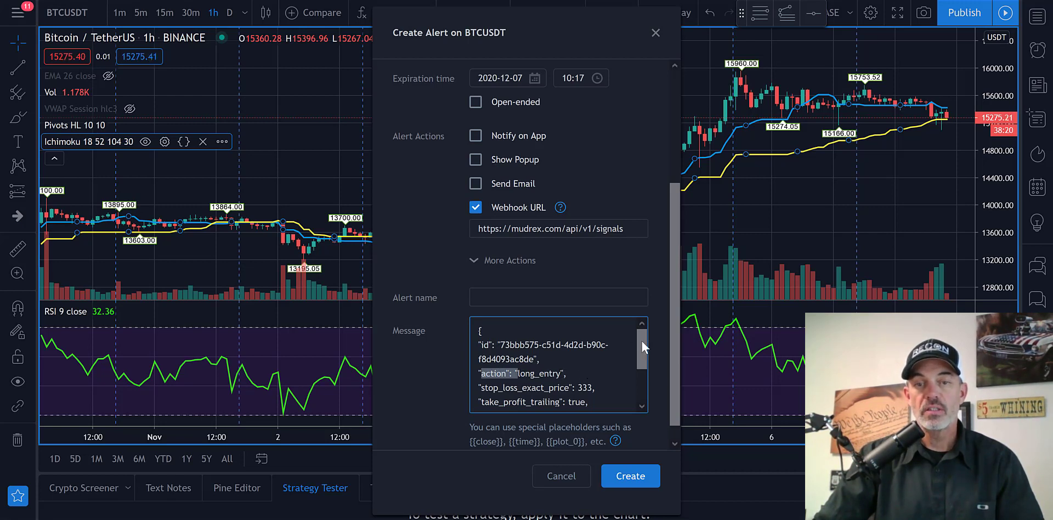
scroll("down", 3)
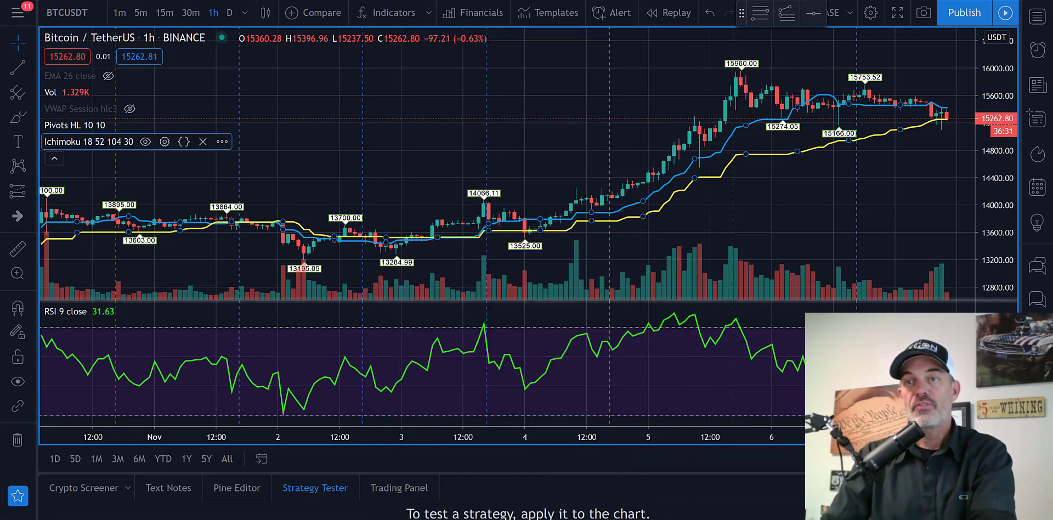
mouse_move(1040, 51)
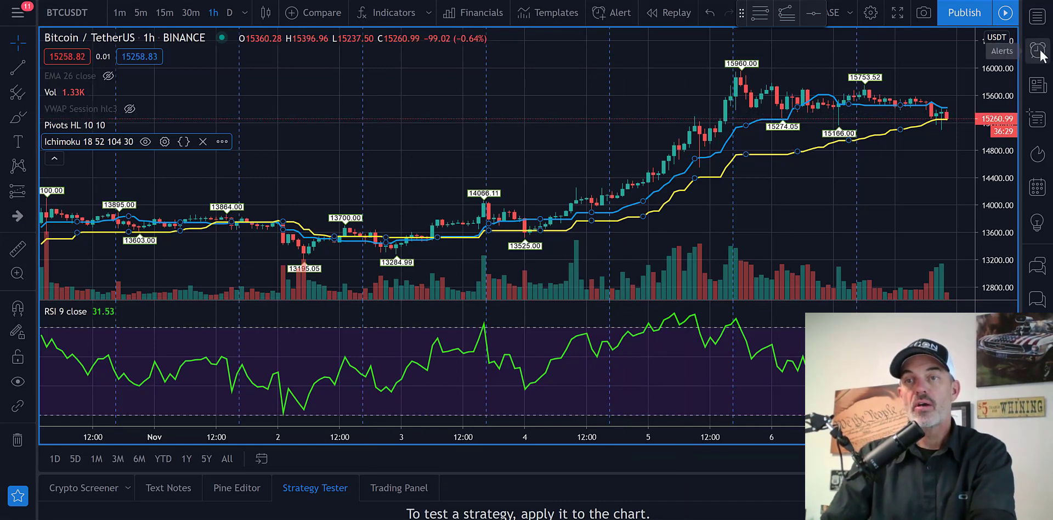
Bring up the Create Alert dialog for BTCUSDT from the toolbar
left_click(1036, 51)
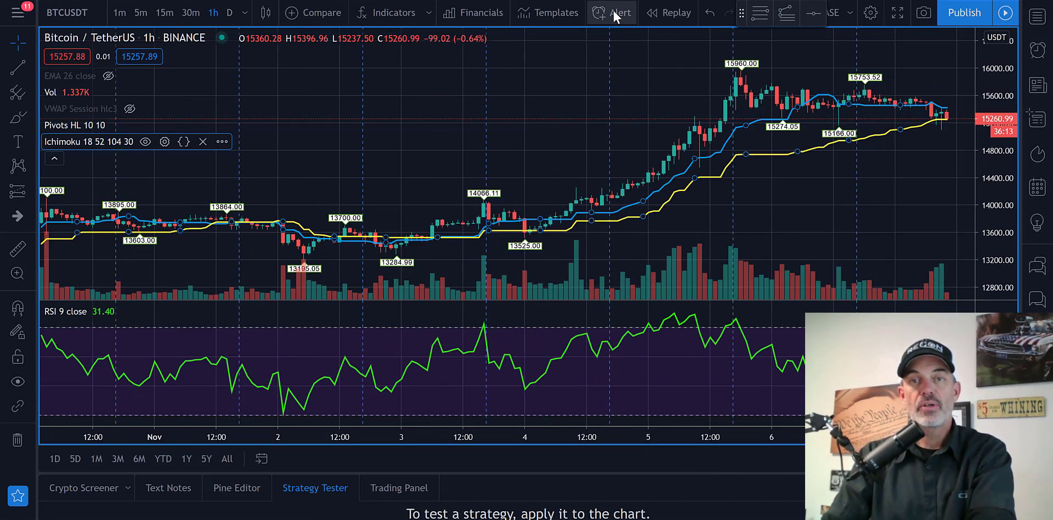
left_click(612, 12)
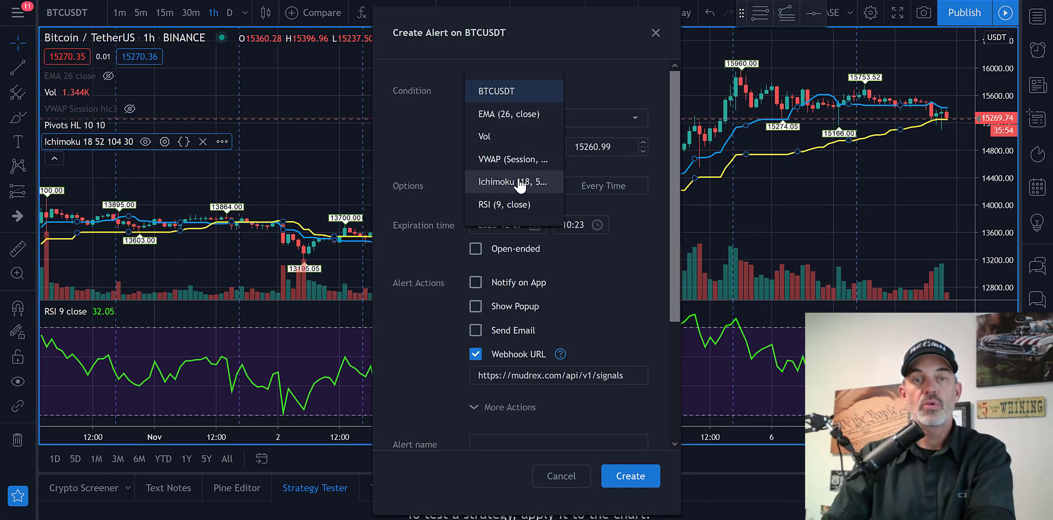
Set the condition to Ichimoku Conversion Line crossing down the Ichimoku Base Line
left_click(514, 182)
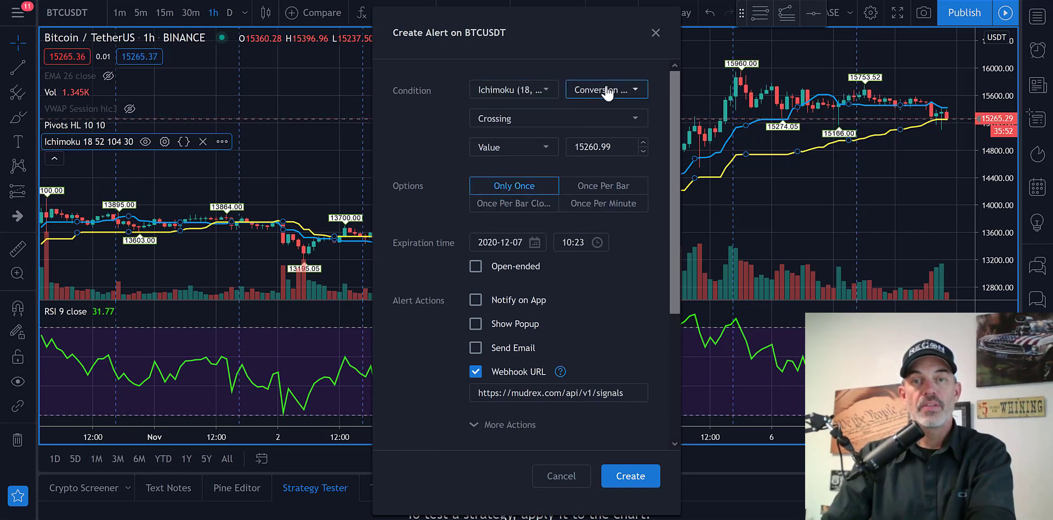
left_click(605, 90)
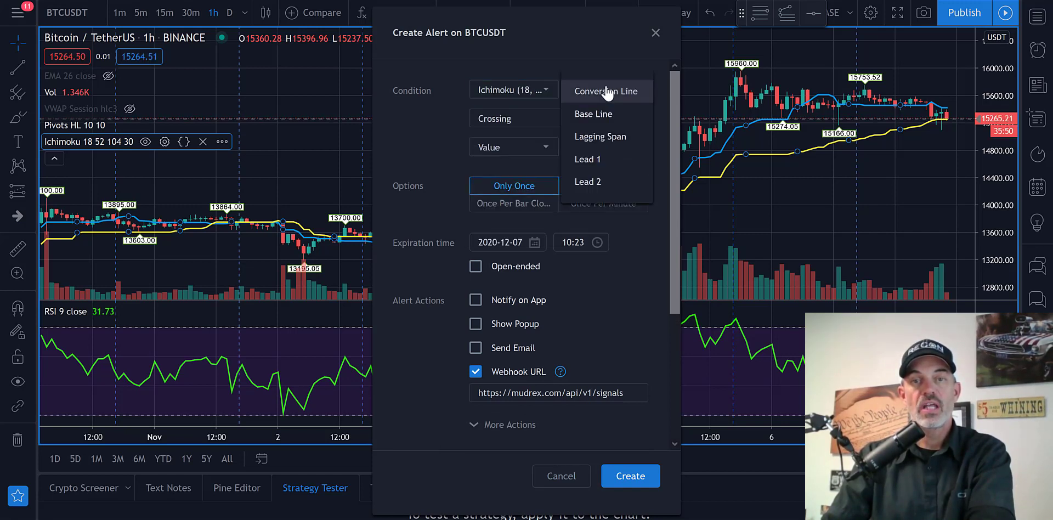
left_click(605, 91)
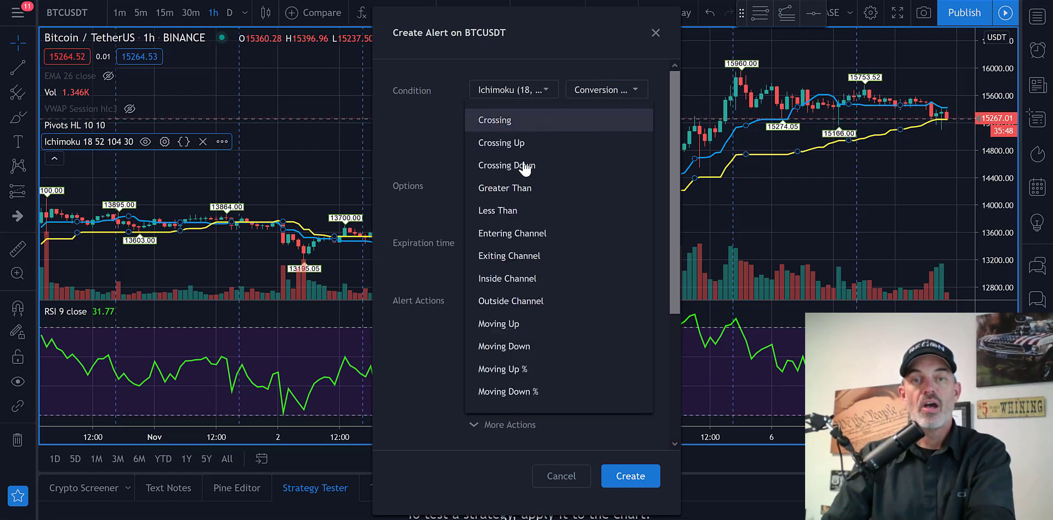
left_click(506, 165)
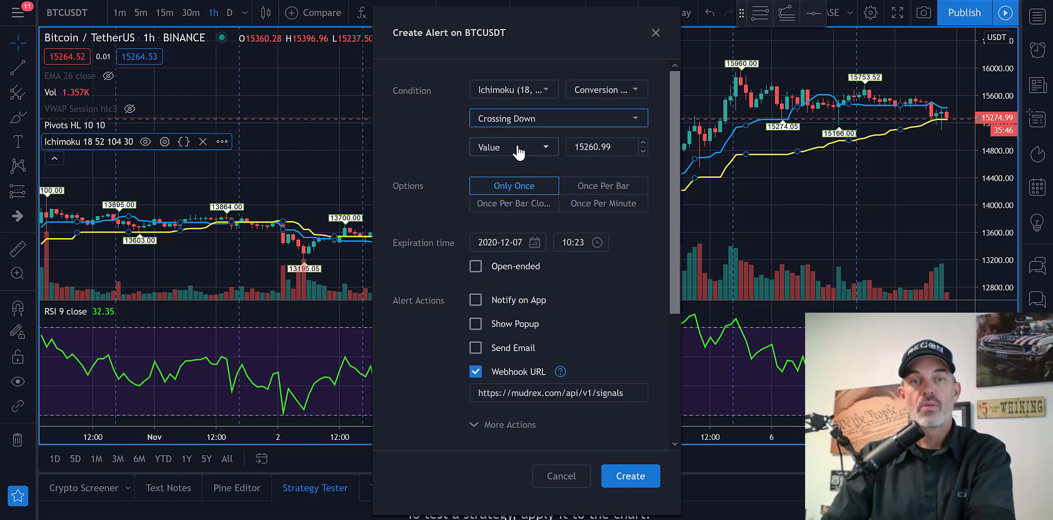
left_click(513, 147)
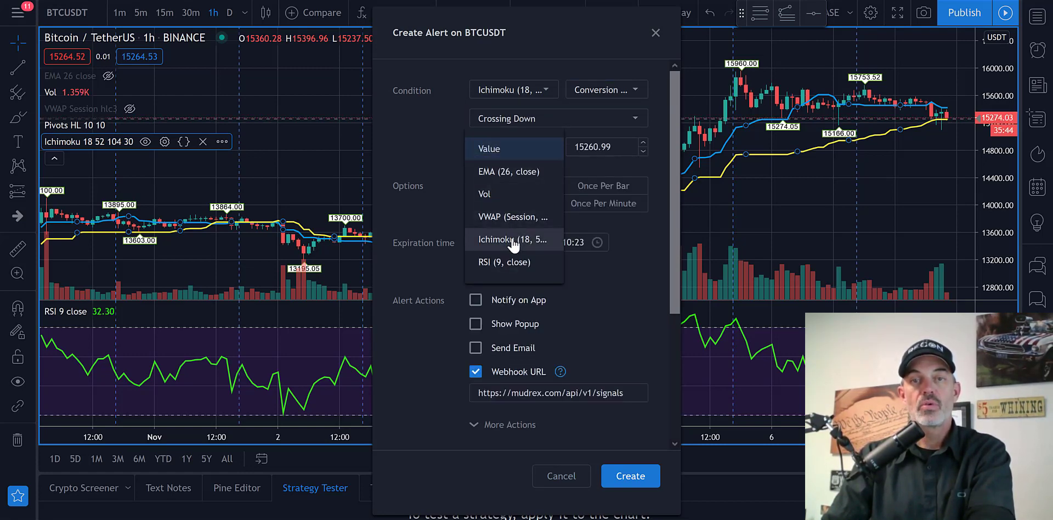
left_click(513, 240)
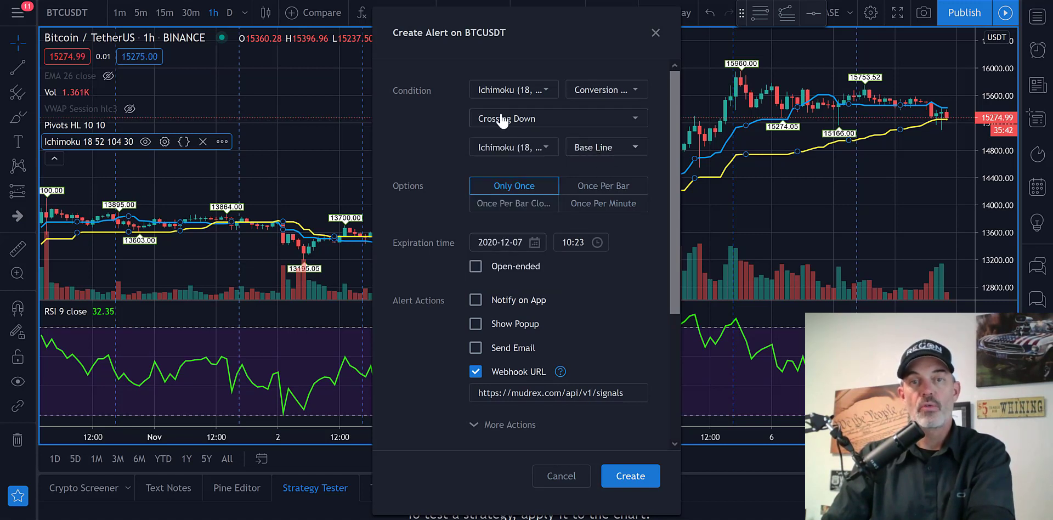
mouse_move(501, 127)
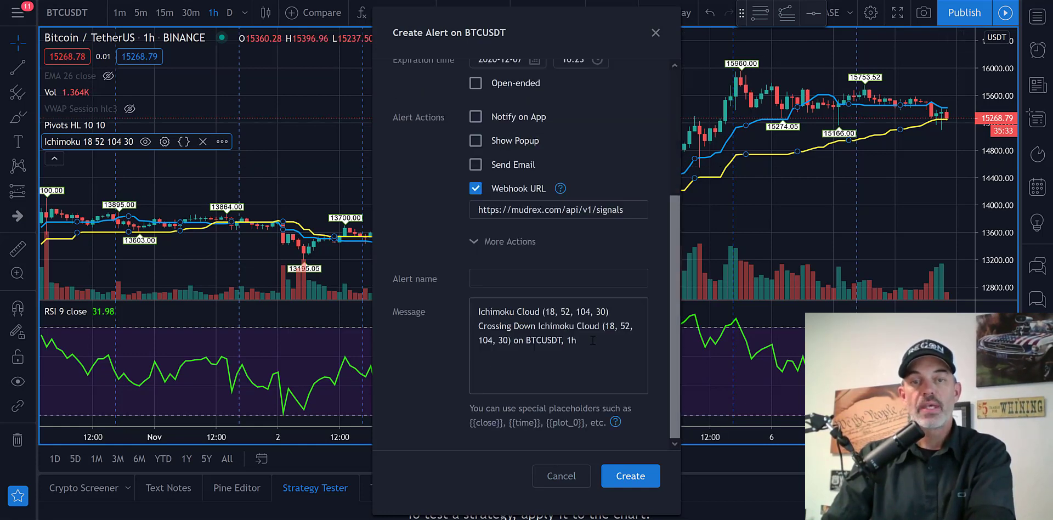
Select and delete the default alert message text to make room for the JSON long_exit signal
triple_click(557, 326)
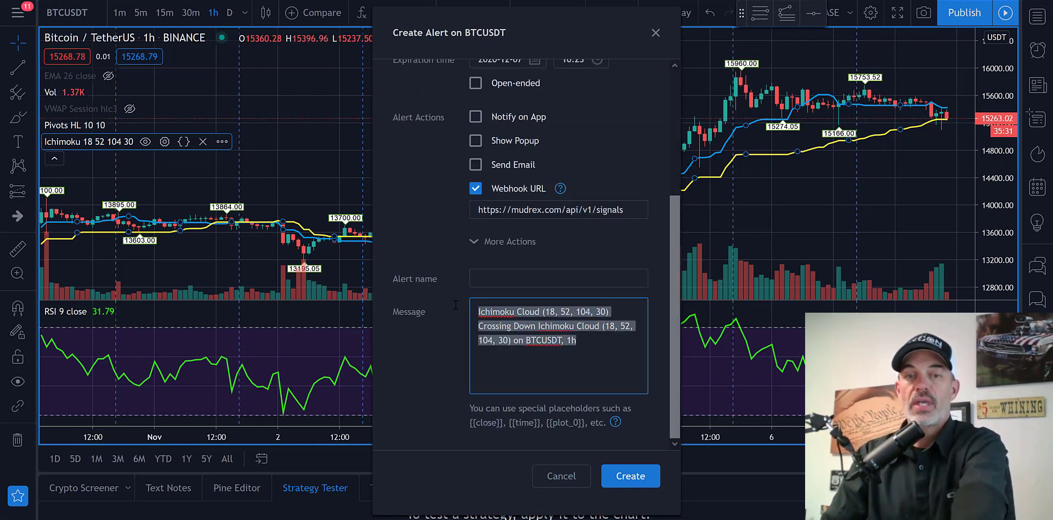
key("Delete")
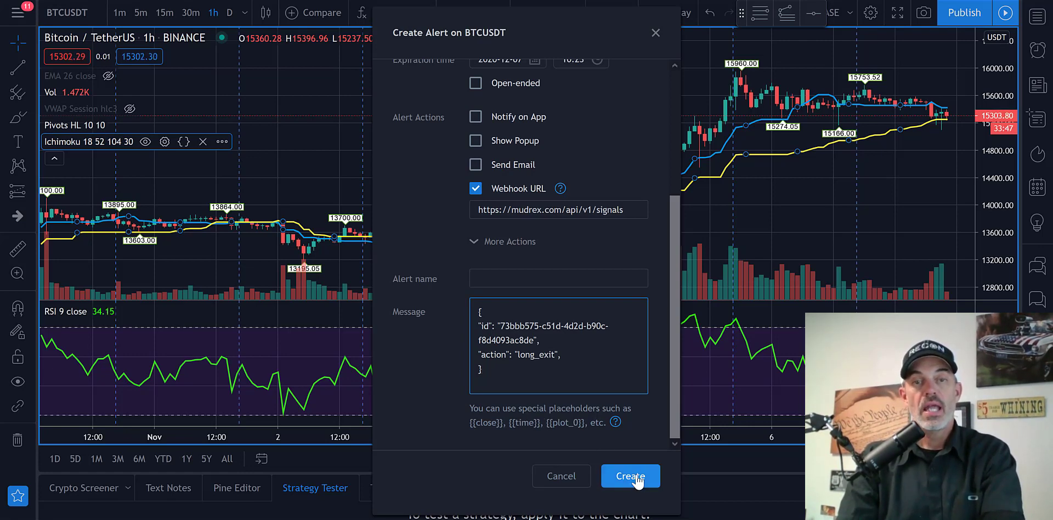
Create the long_exit webhook alert and switch to the Mudrex TV ICHI strategy page
left_click(629, 476)
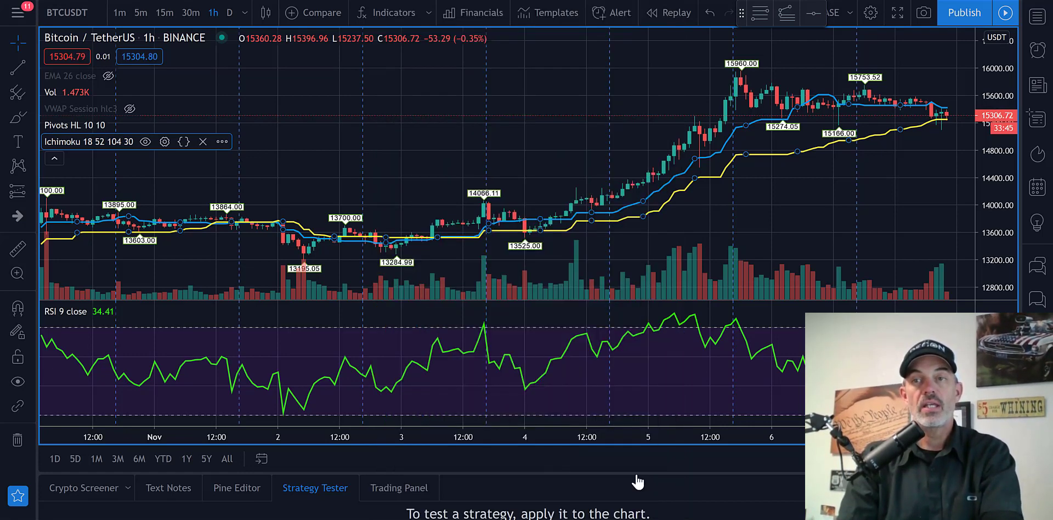
left_click(1038, 49)
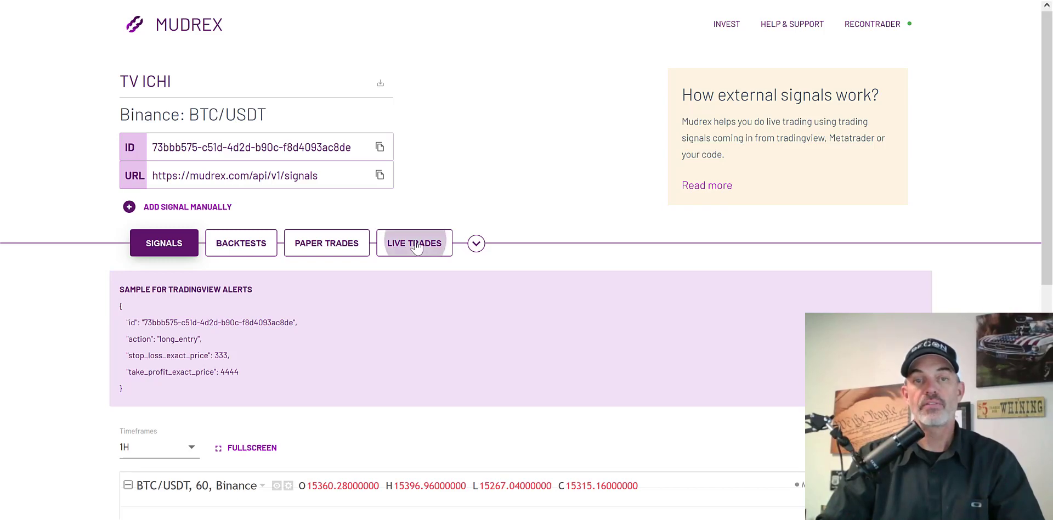
Set up a Binance live run from Live Trades with a 500 starting balance and proceed
left_click(413, 242)
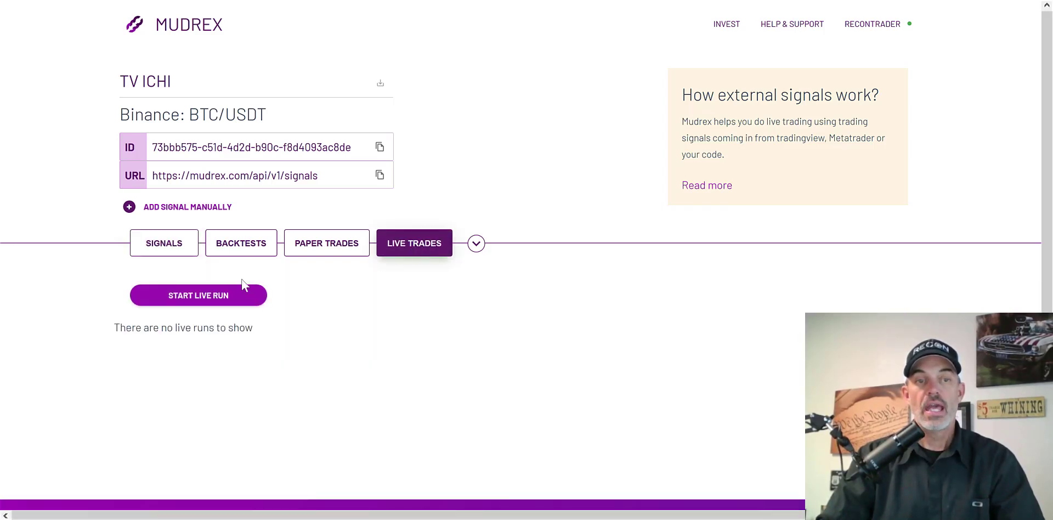
left_click(198, 295)
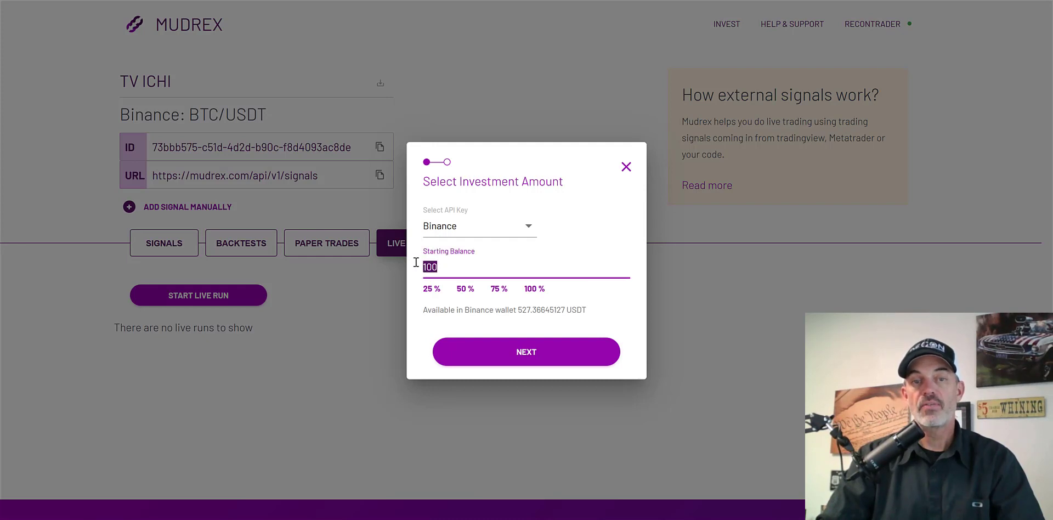
type("50")
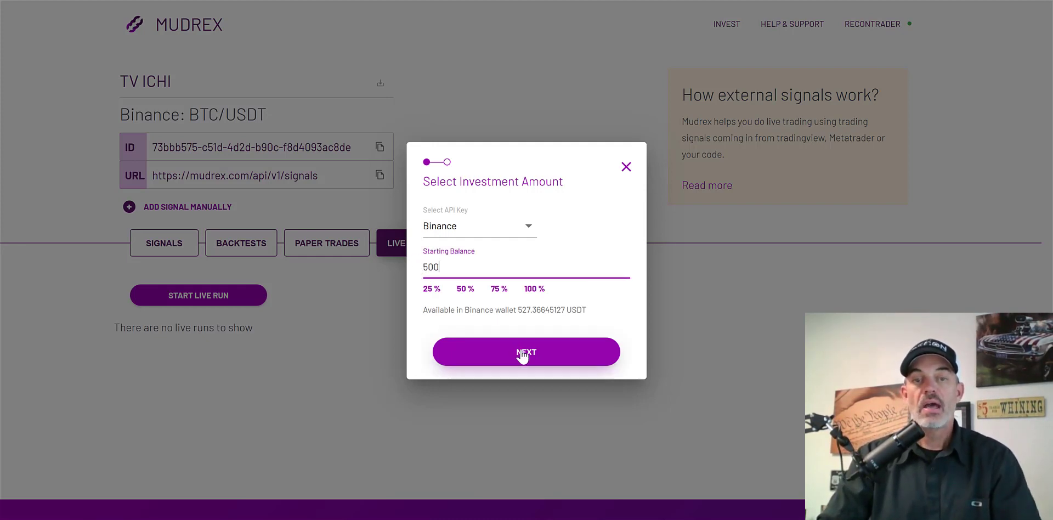
left_click(526, 351)
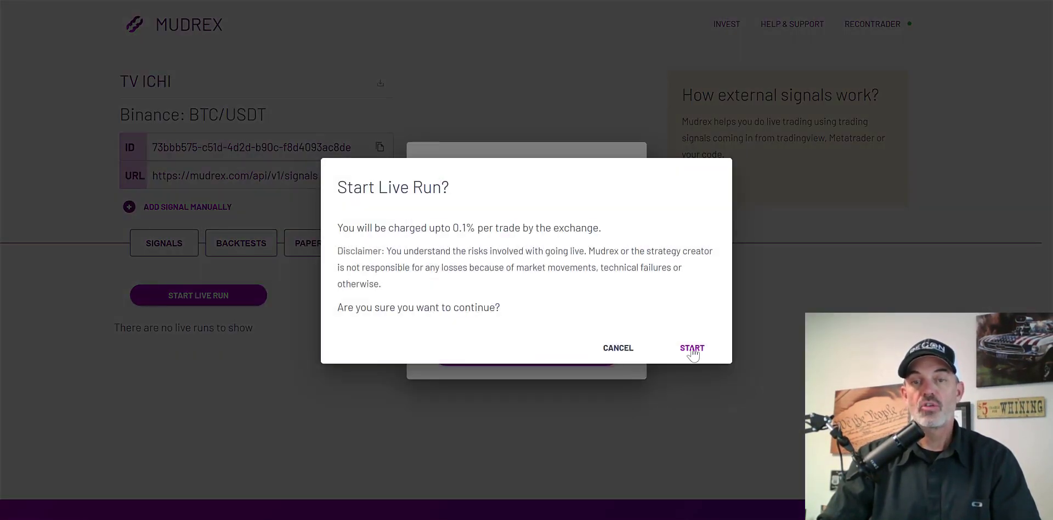
Confirm START for the TV ICHI live run and close the success message
left_click(691, 348)
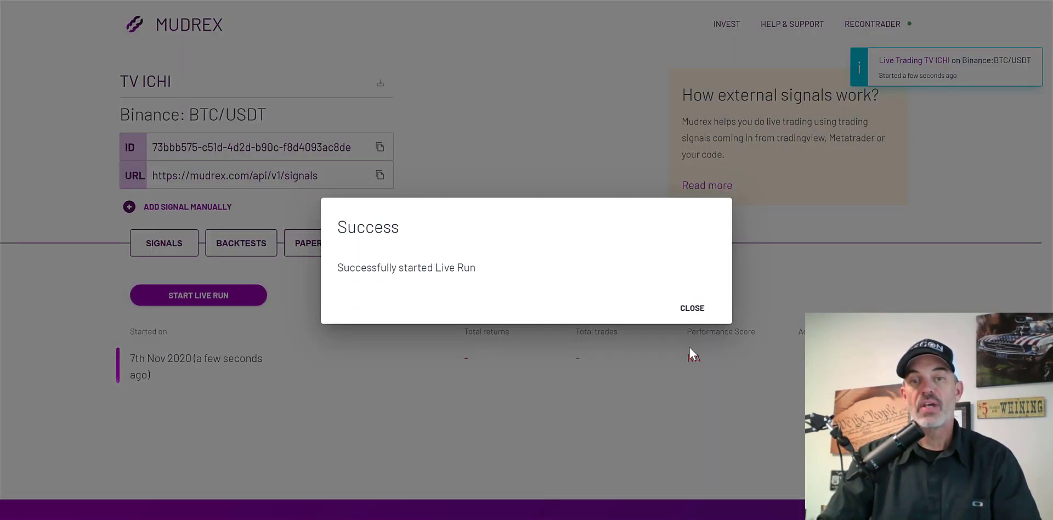
left_click(692, 308)
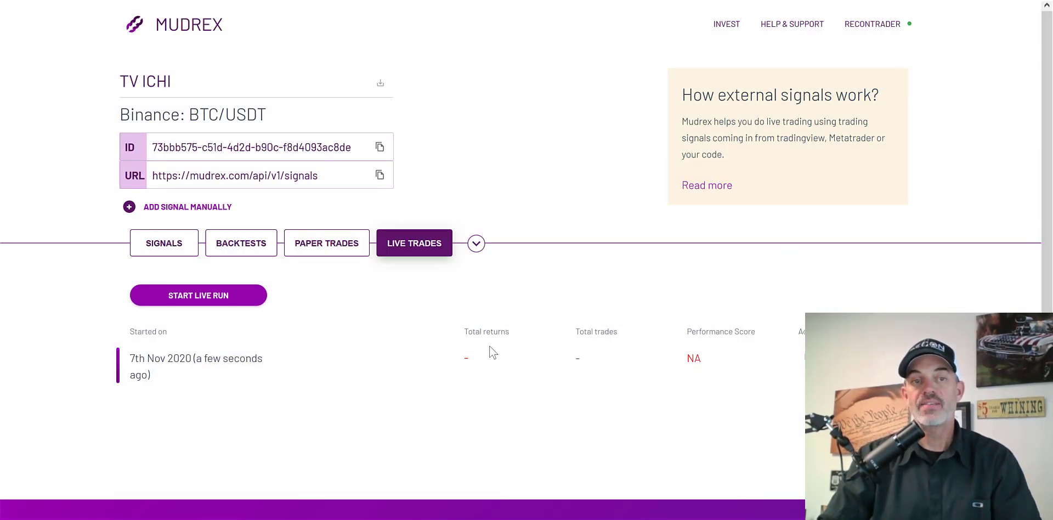
mouse_move(605, 332)
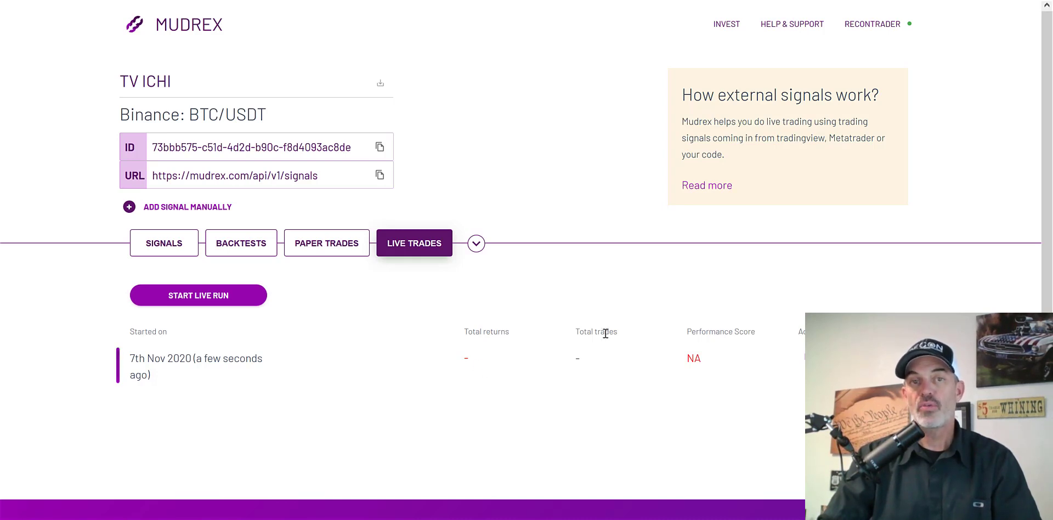